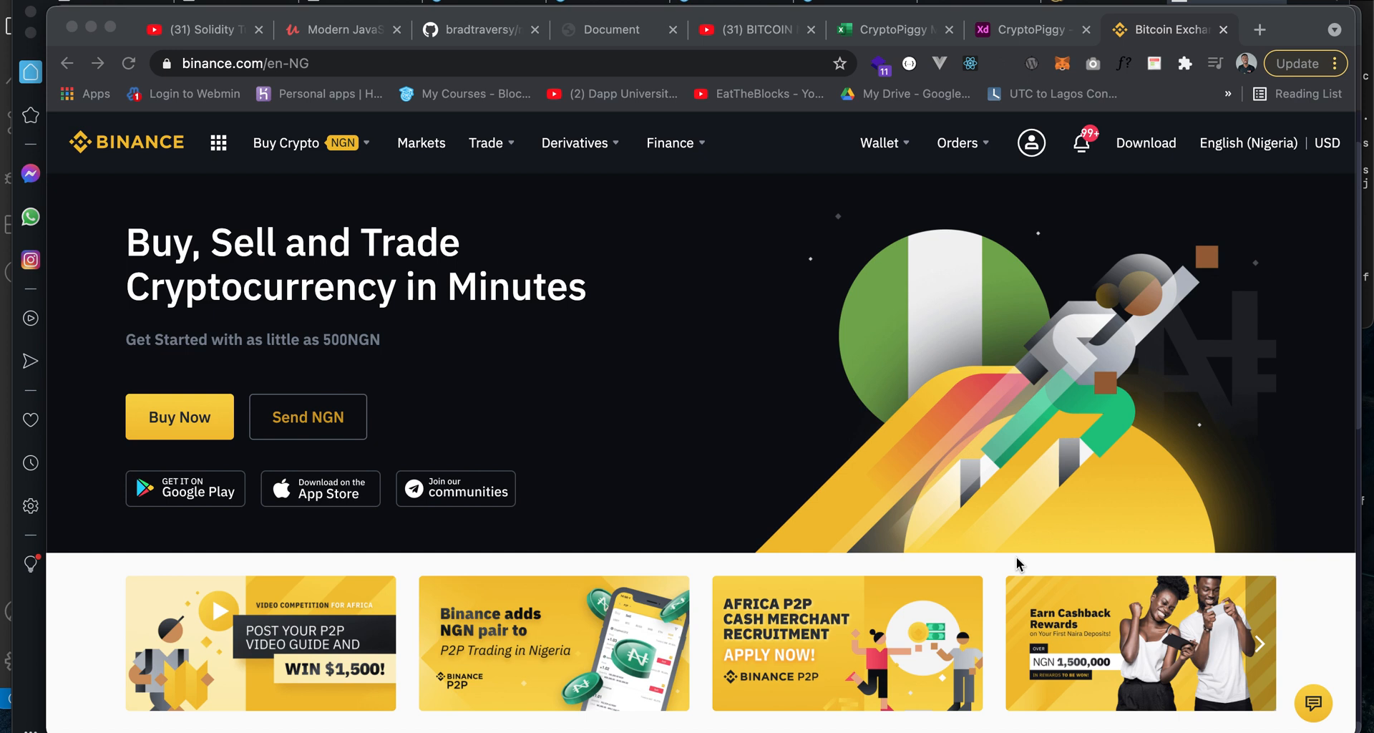
mouse_move(734, 463)
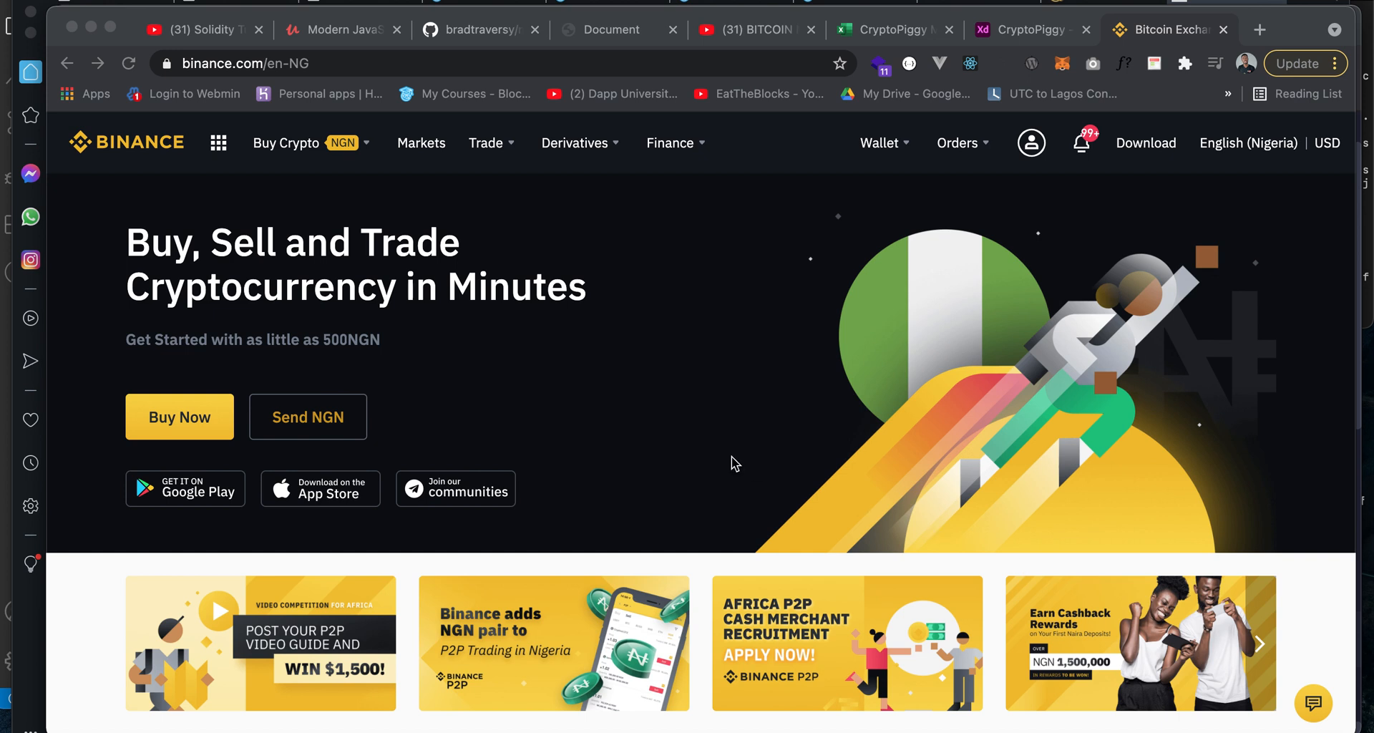
mouse_move(916, 408)
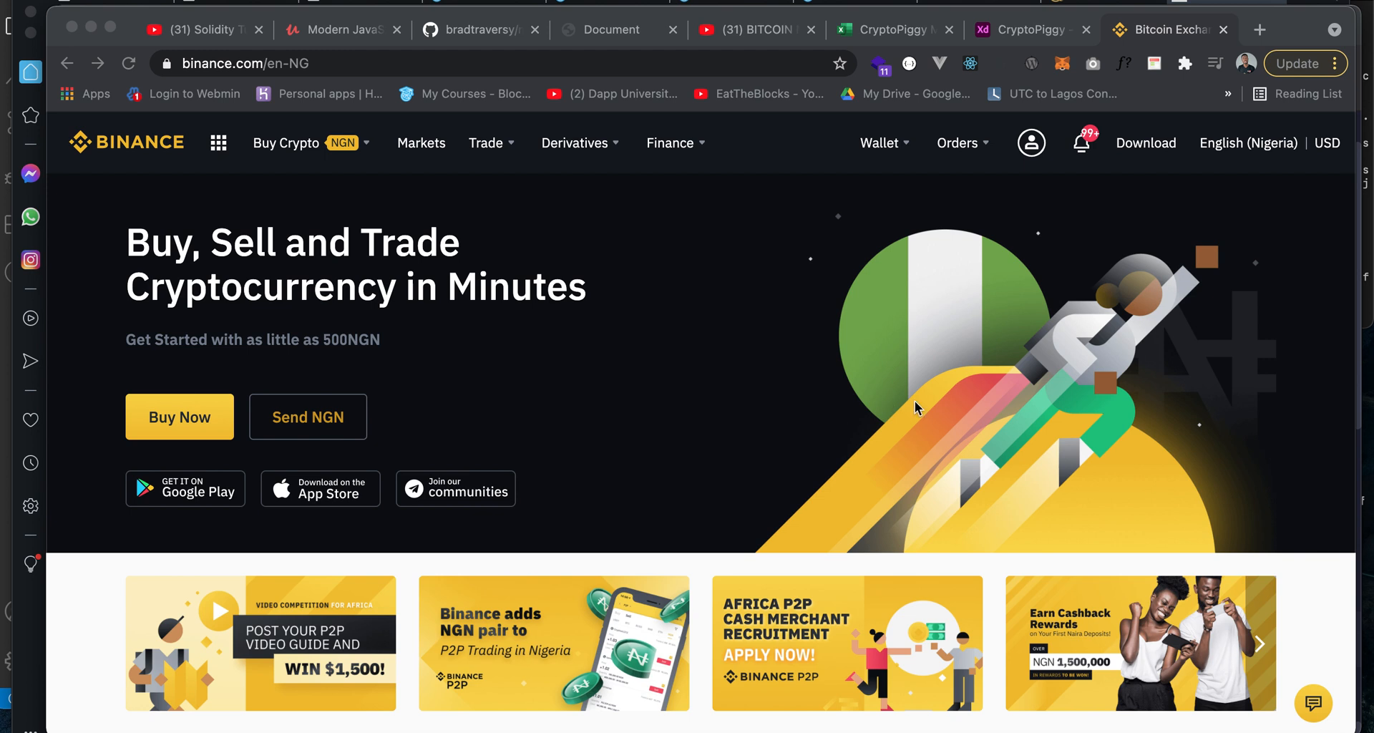
- Go to the Fiat and Spot wallet from the top-bar Wallet menu
scroll("down", 3)
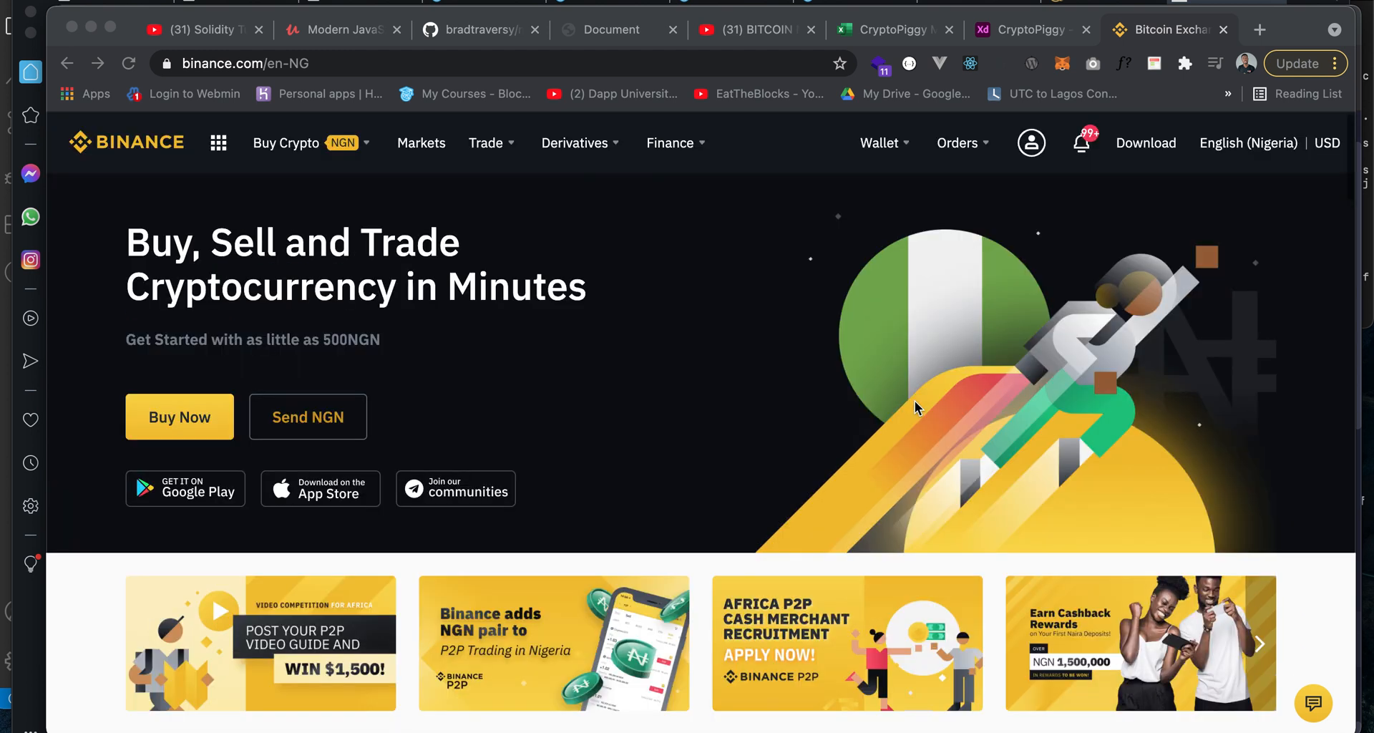
mouse_move(905, 405)
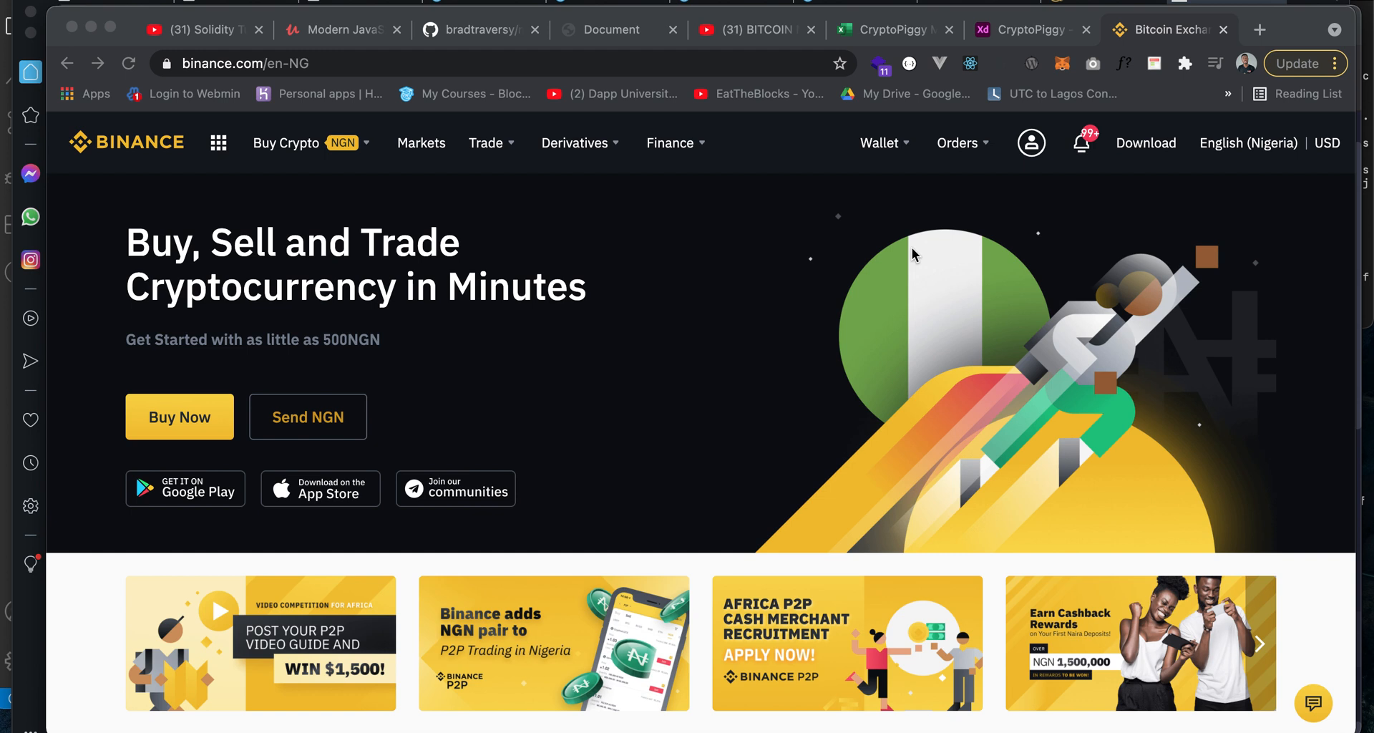
mouse_move(917, 244)
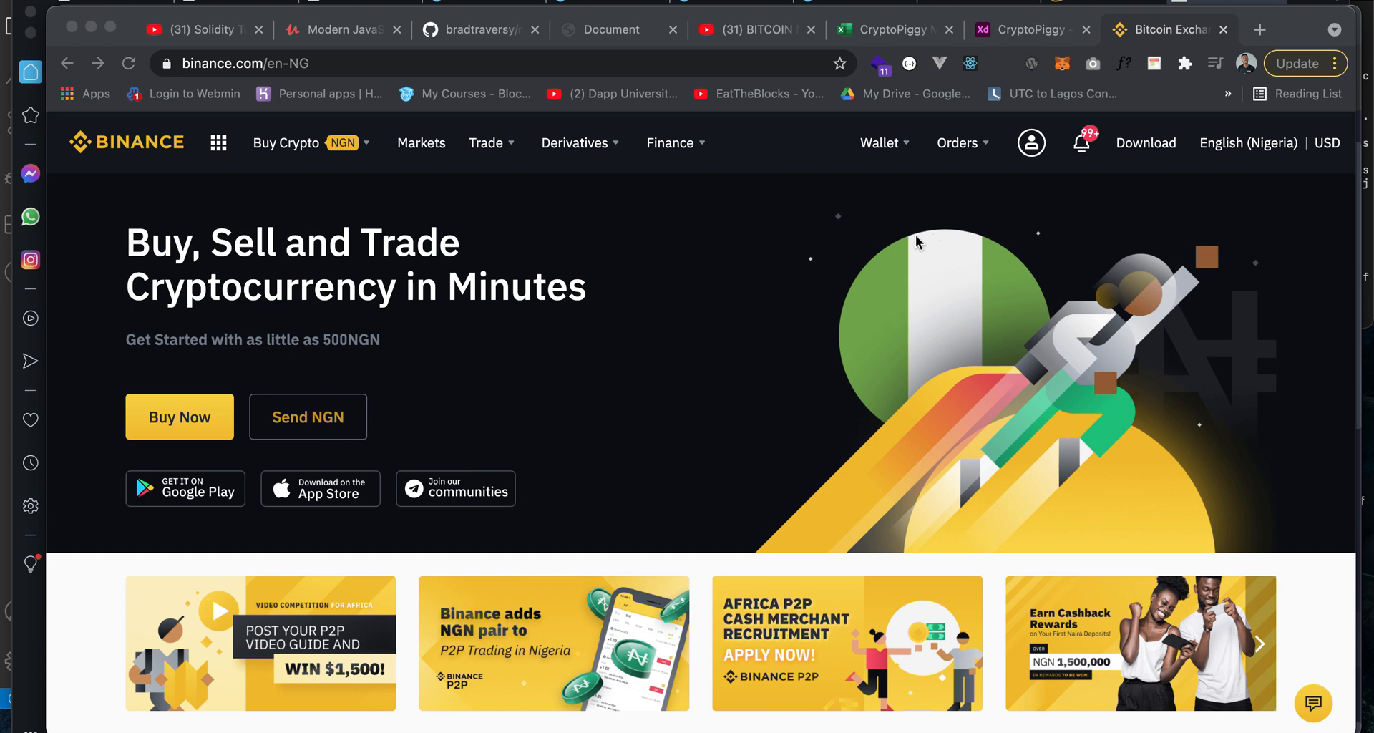
mouse_move(907, 246)
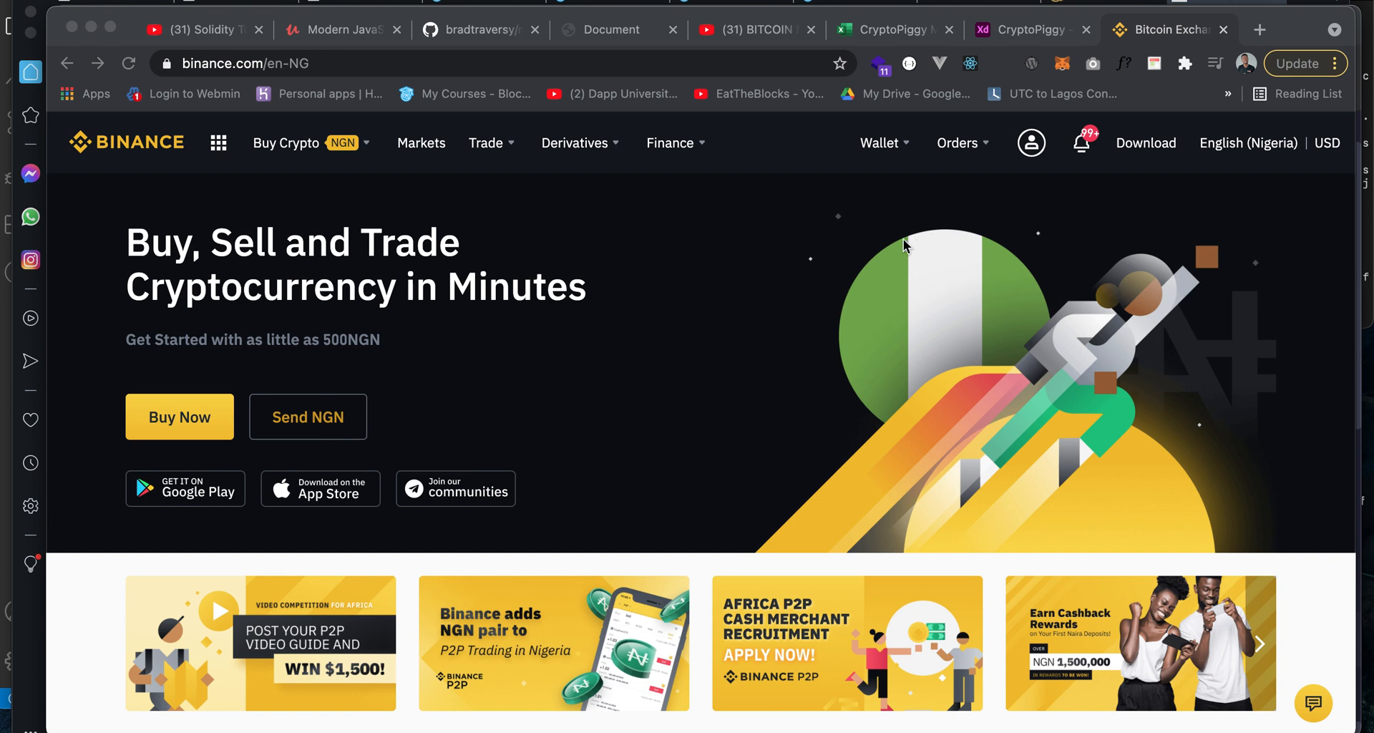
mouse_move(820, 309)
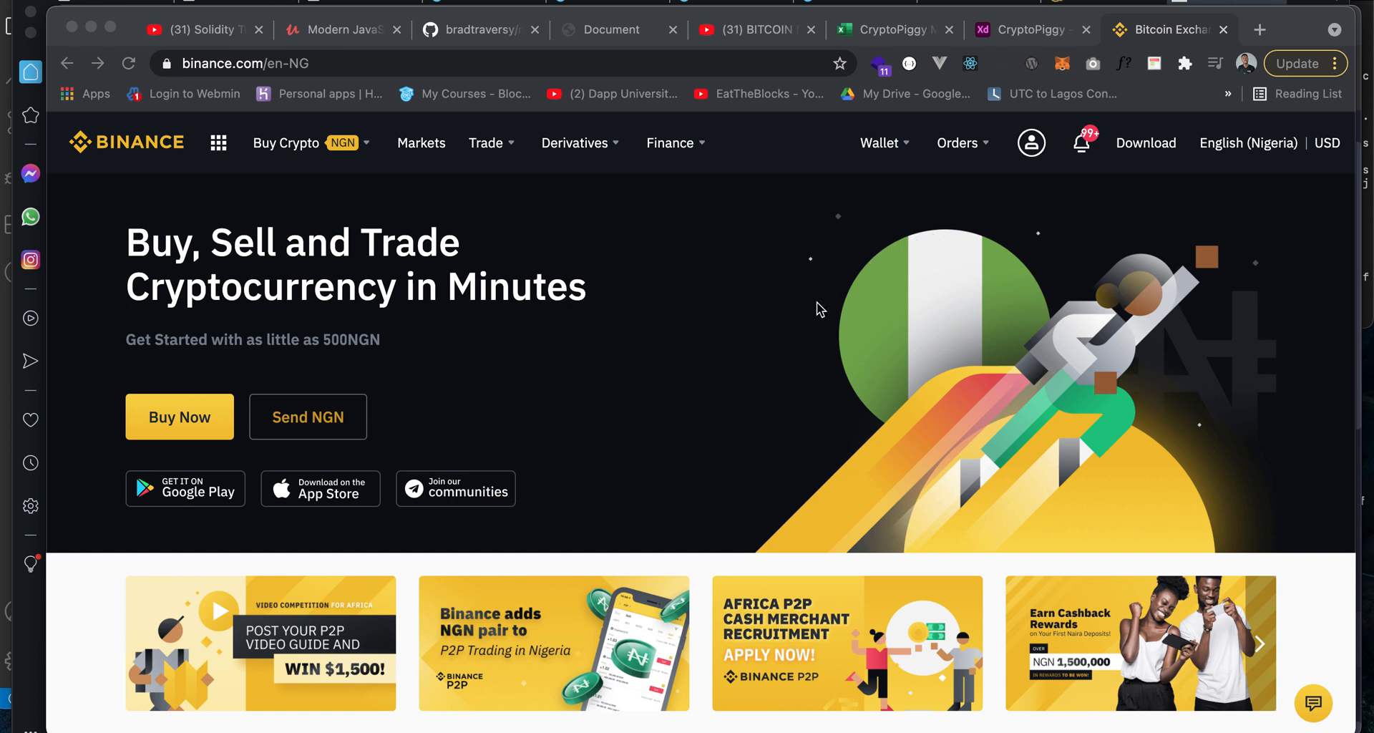
scroll("down", 3)
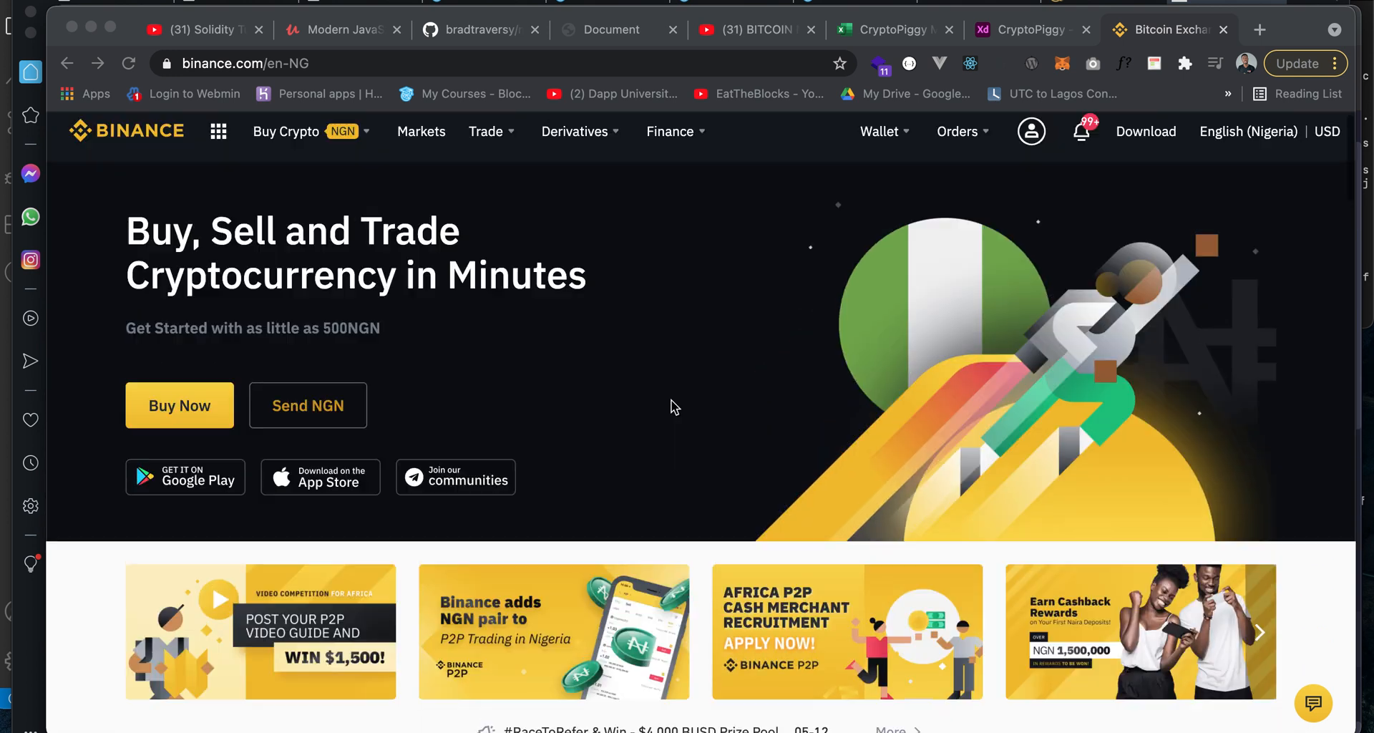
scroll("down", 3)
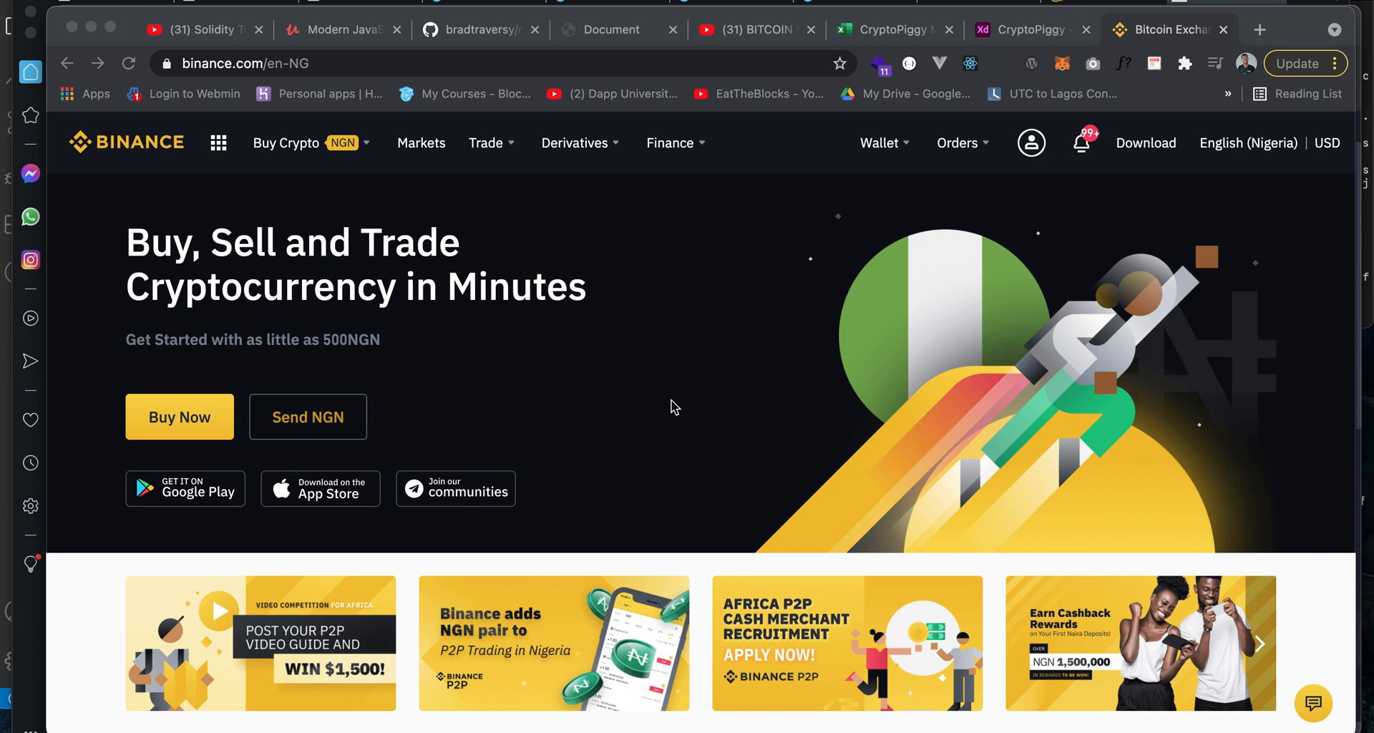
mouse_move(789, 365)
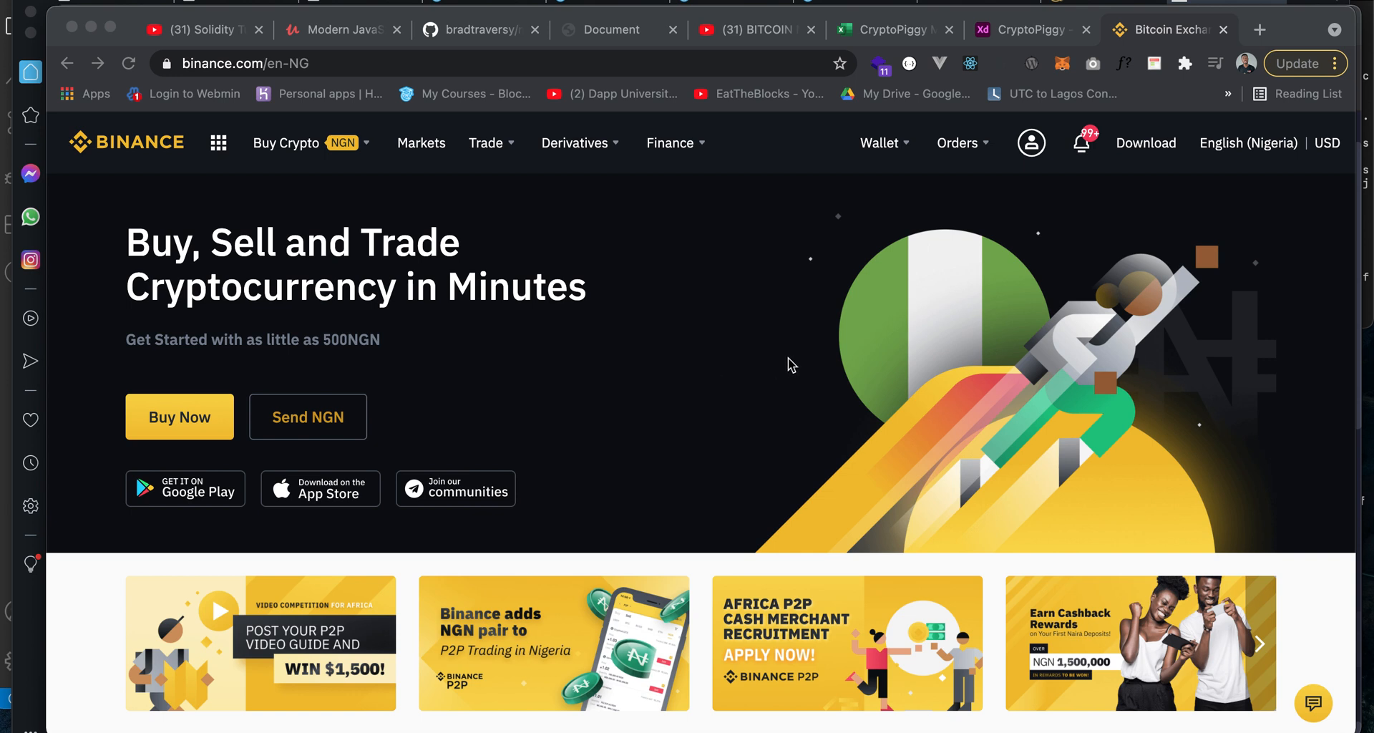
mouse_move(787, 360)
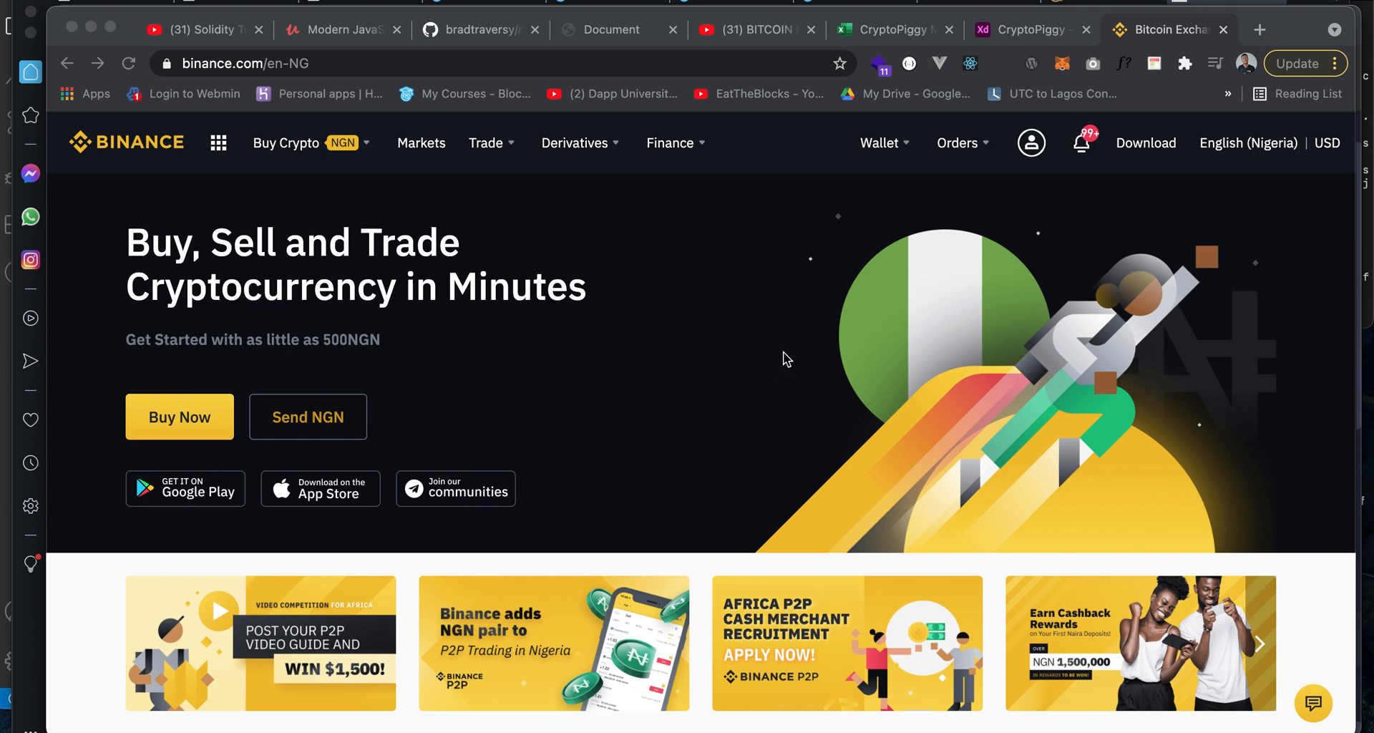
mouse_move(870, 278)
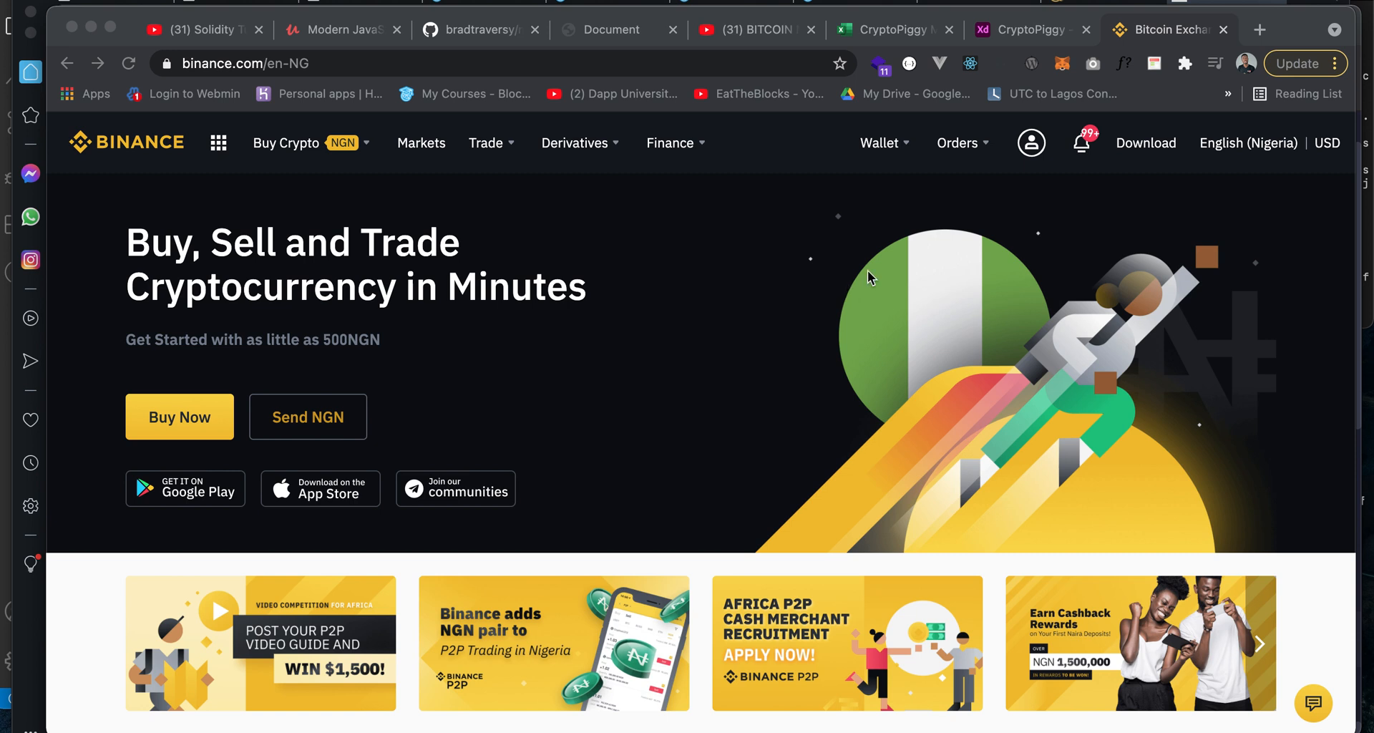
mouse_move(903, 149)
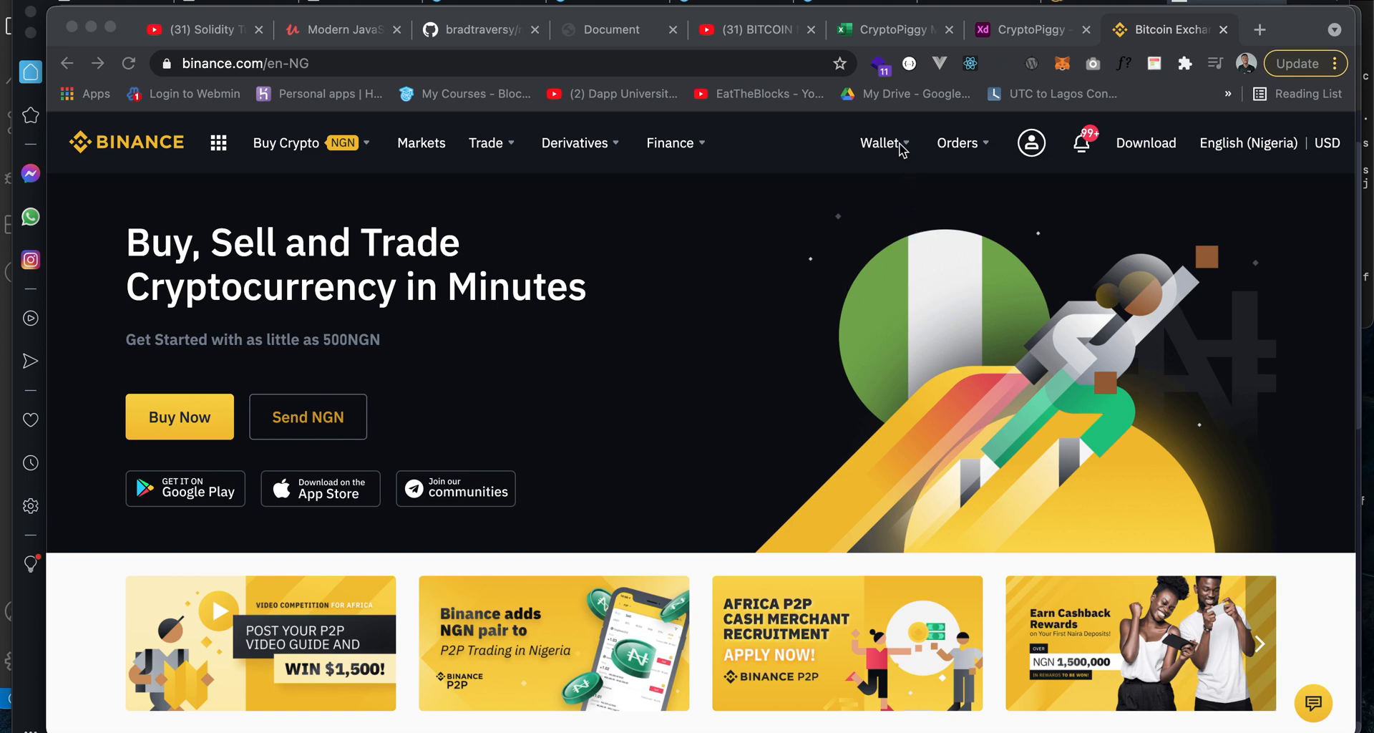
left_click(880, 143)
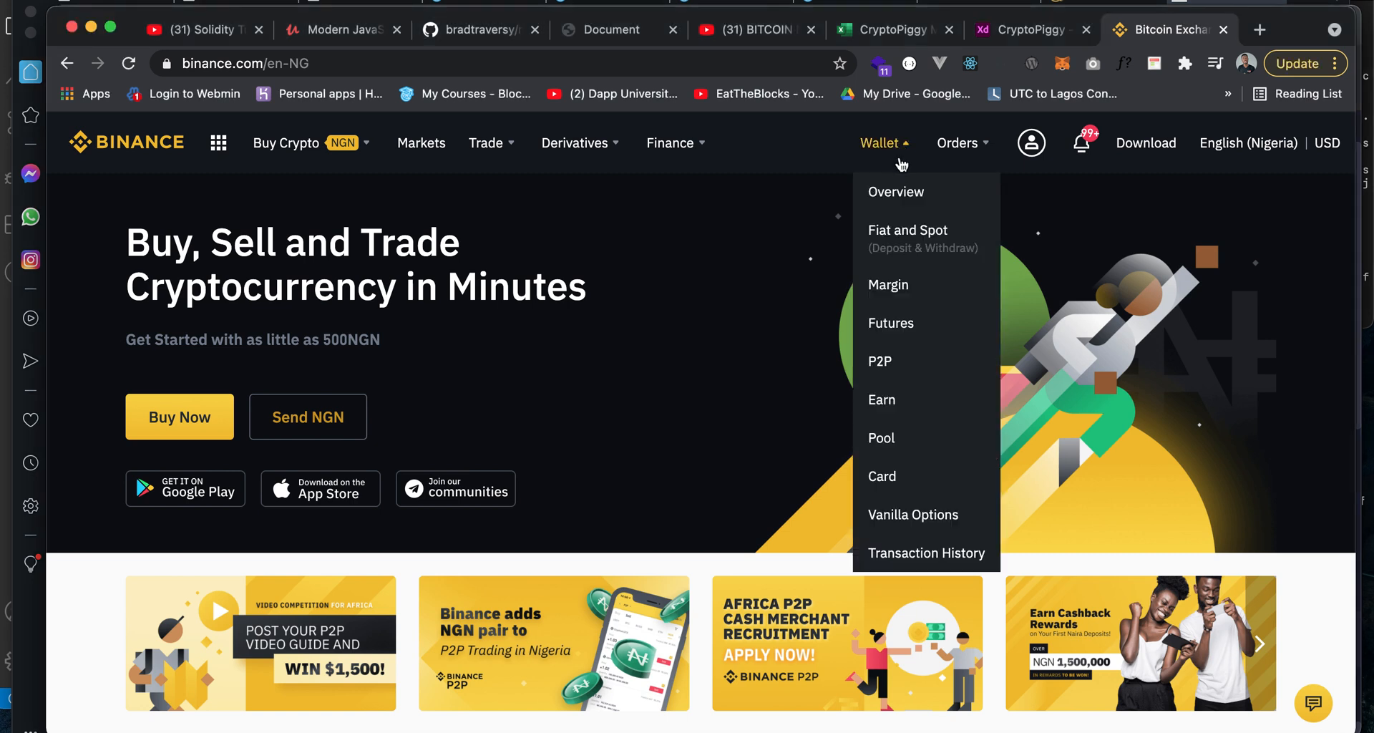
mouse_move(902, 243)
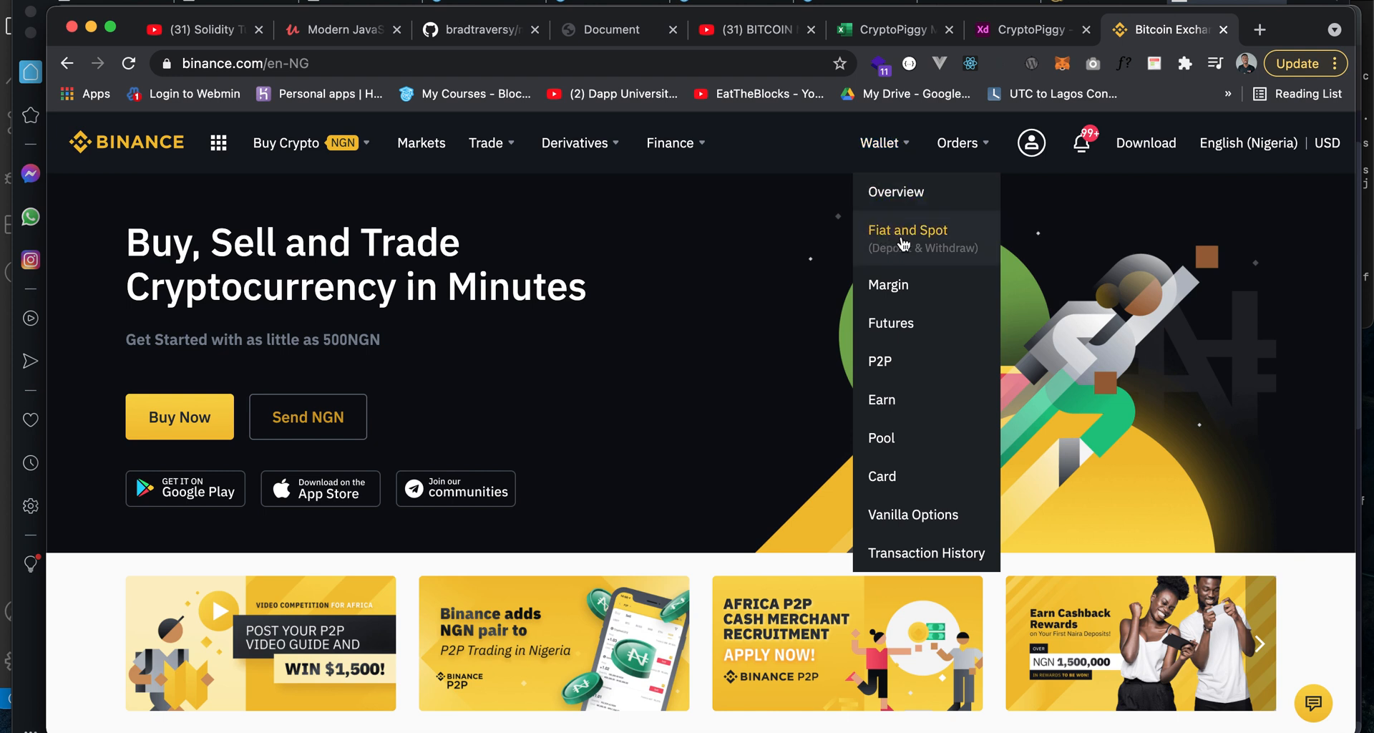
left_click(907, 230)
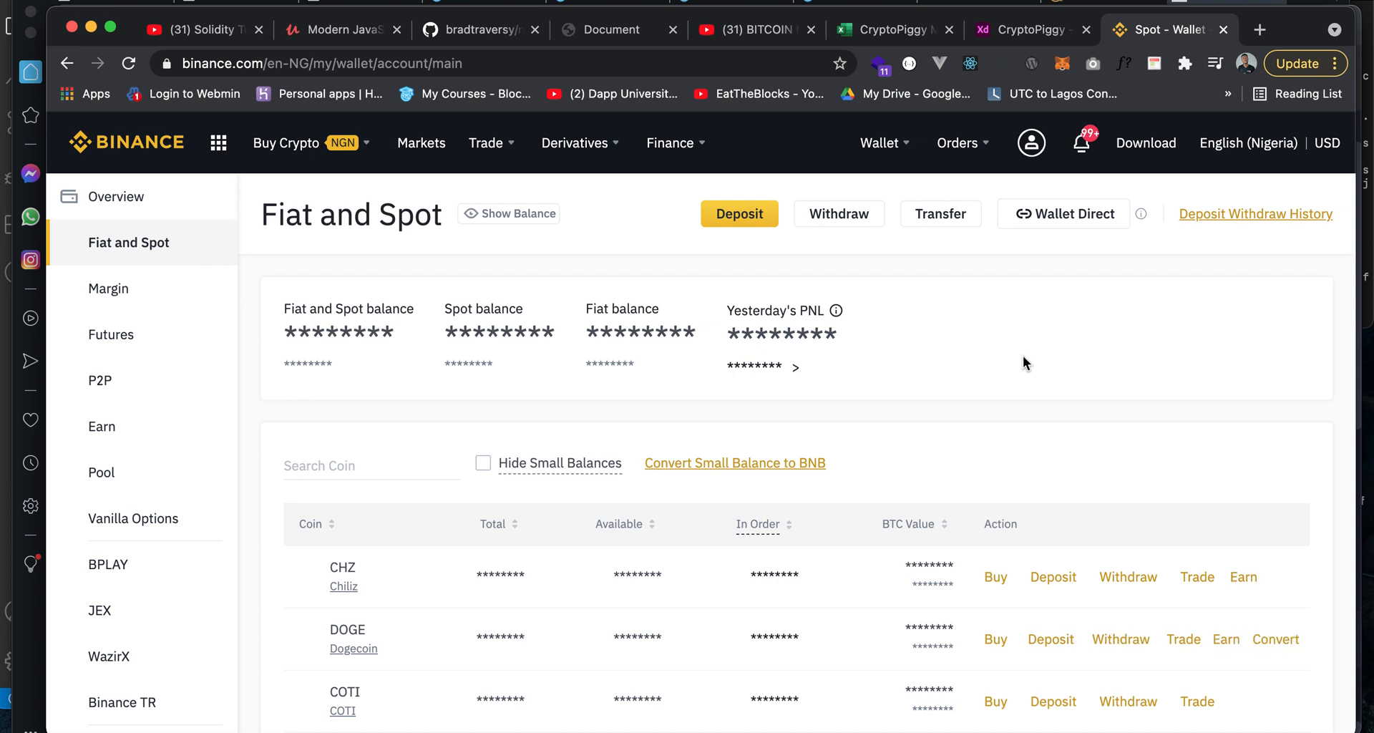
scroll("down", 3)
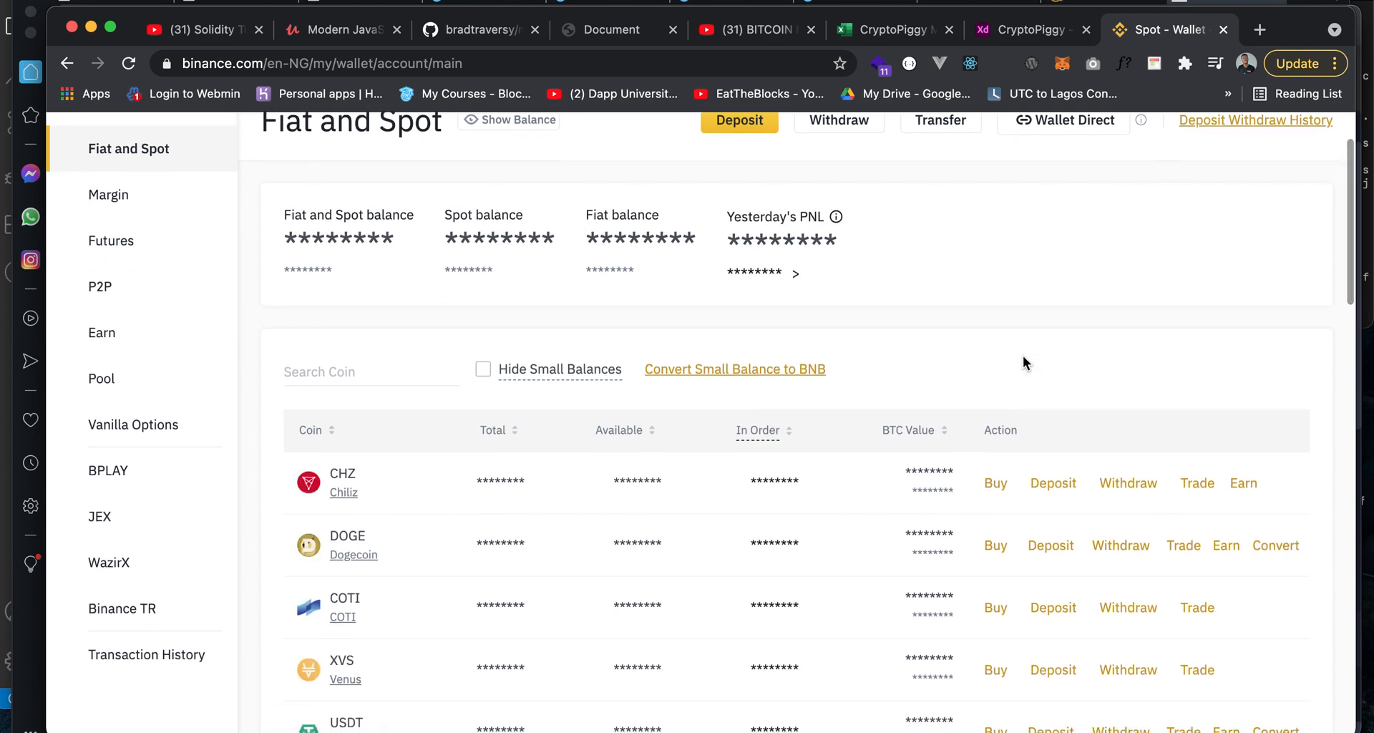
scroll("up", 3)
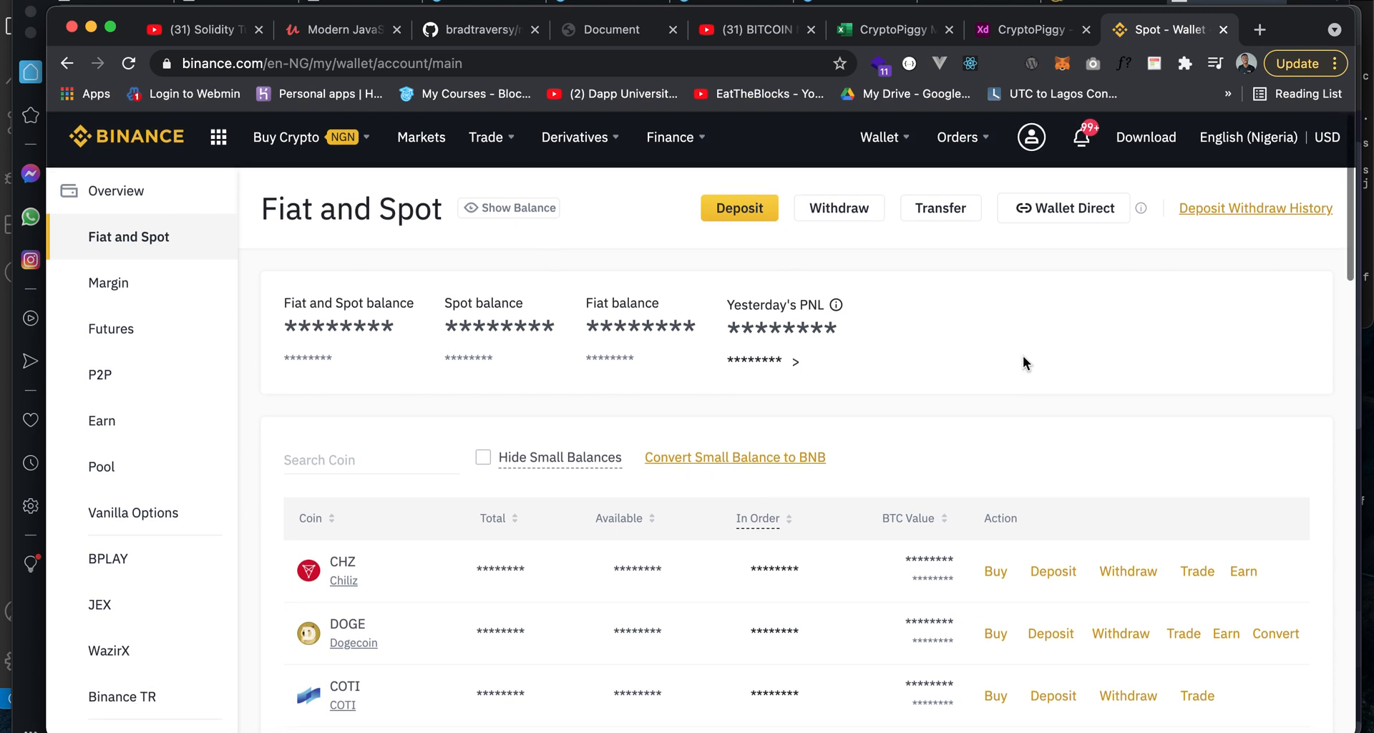
scroll("down", 3)
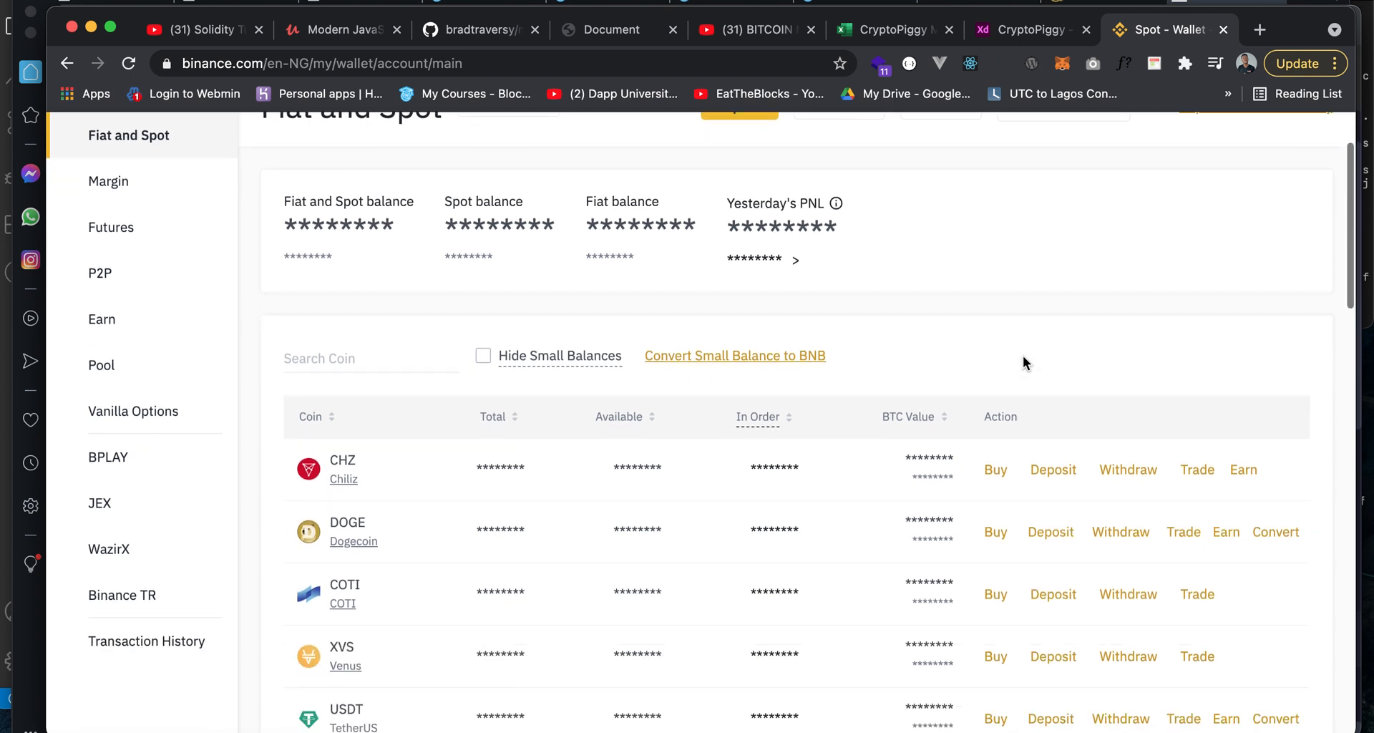
scroll("down", 3)
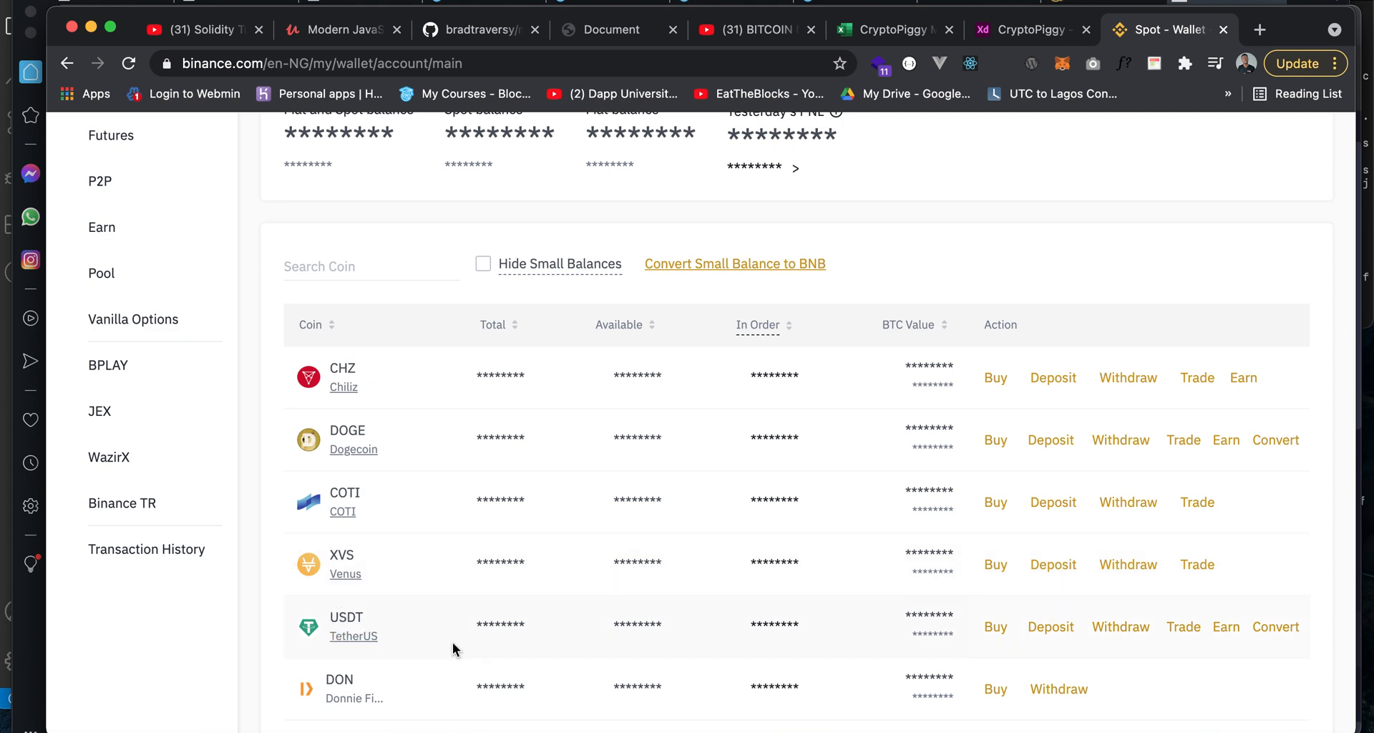
mouse_move(850, 621)
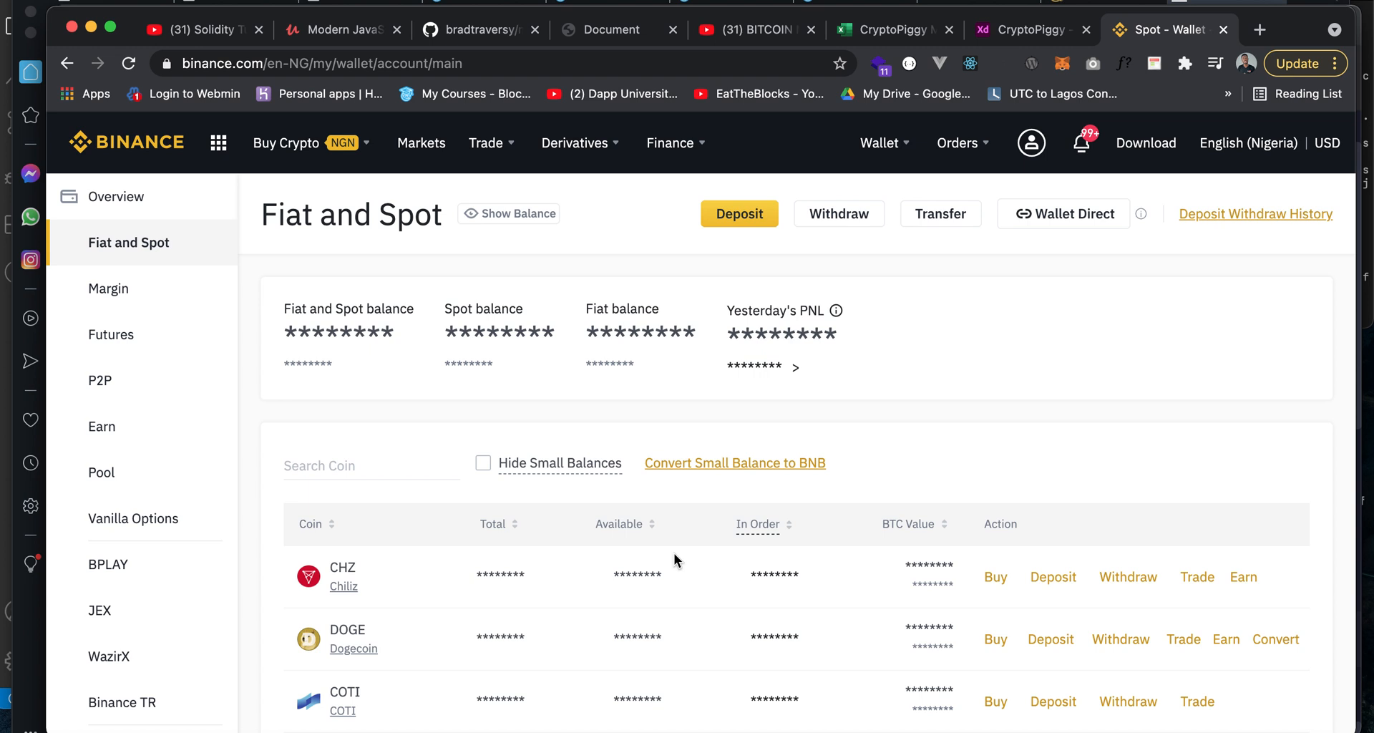
scroll("down", 3)
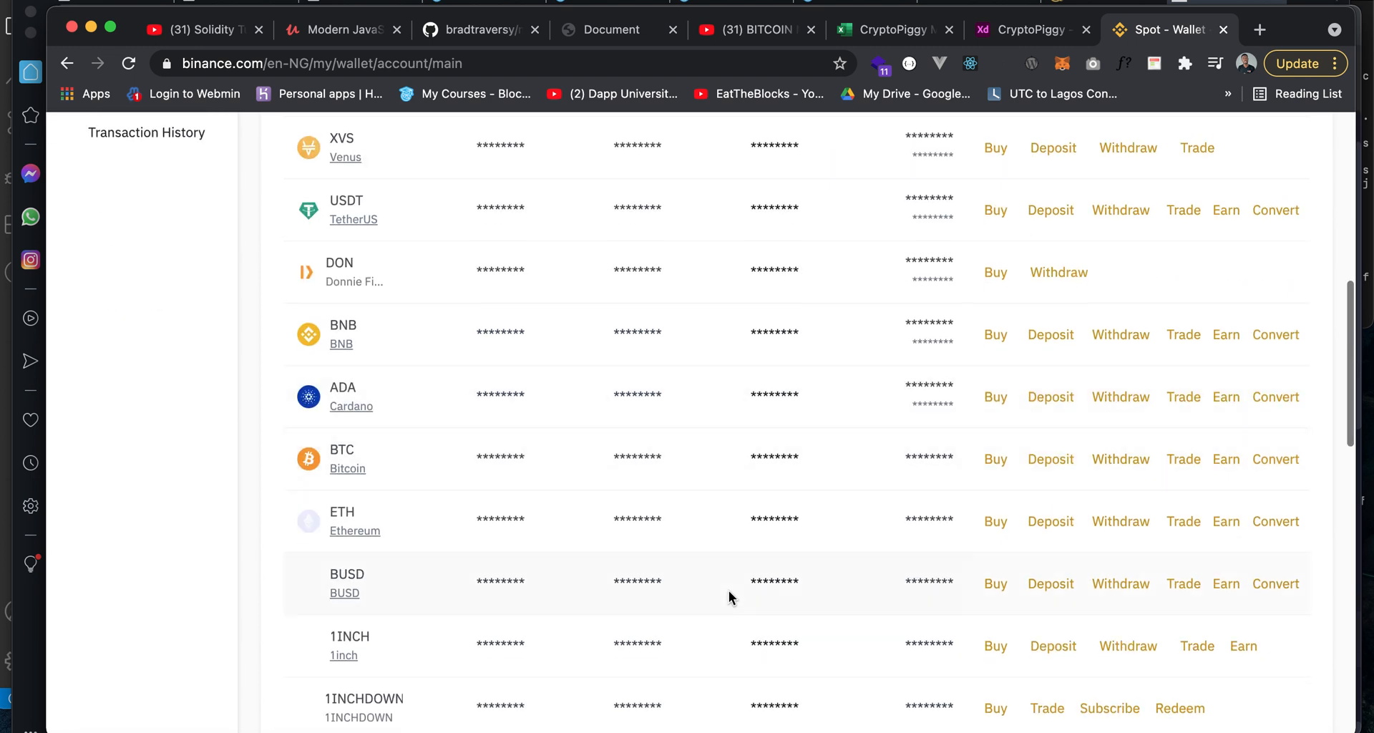
scroll("down", 3)
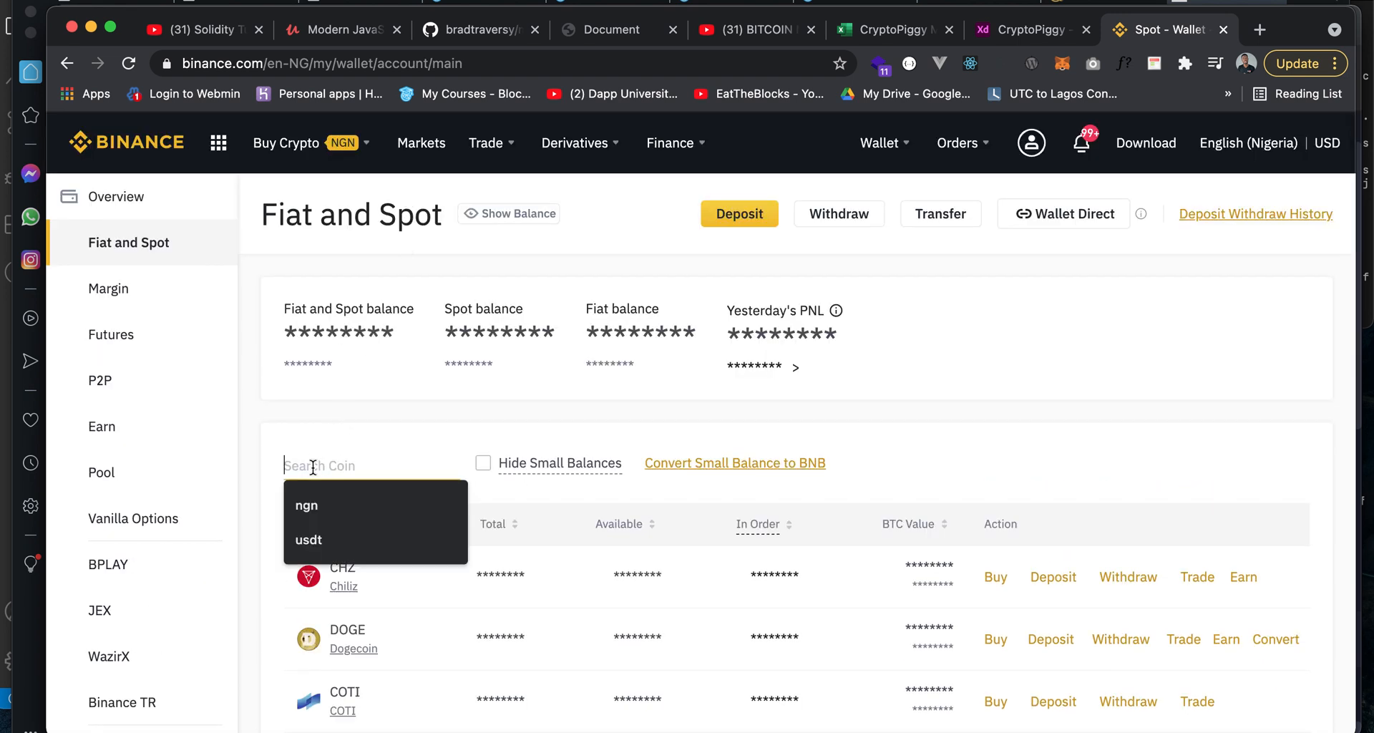
- Search the wallet coins for 'usdt' to show only TetherUS
type("u")
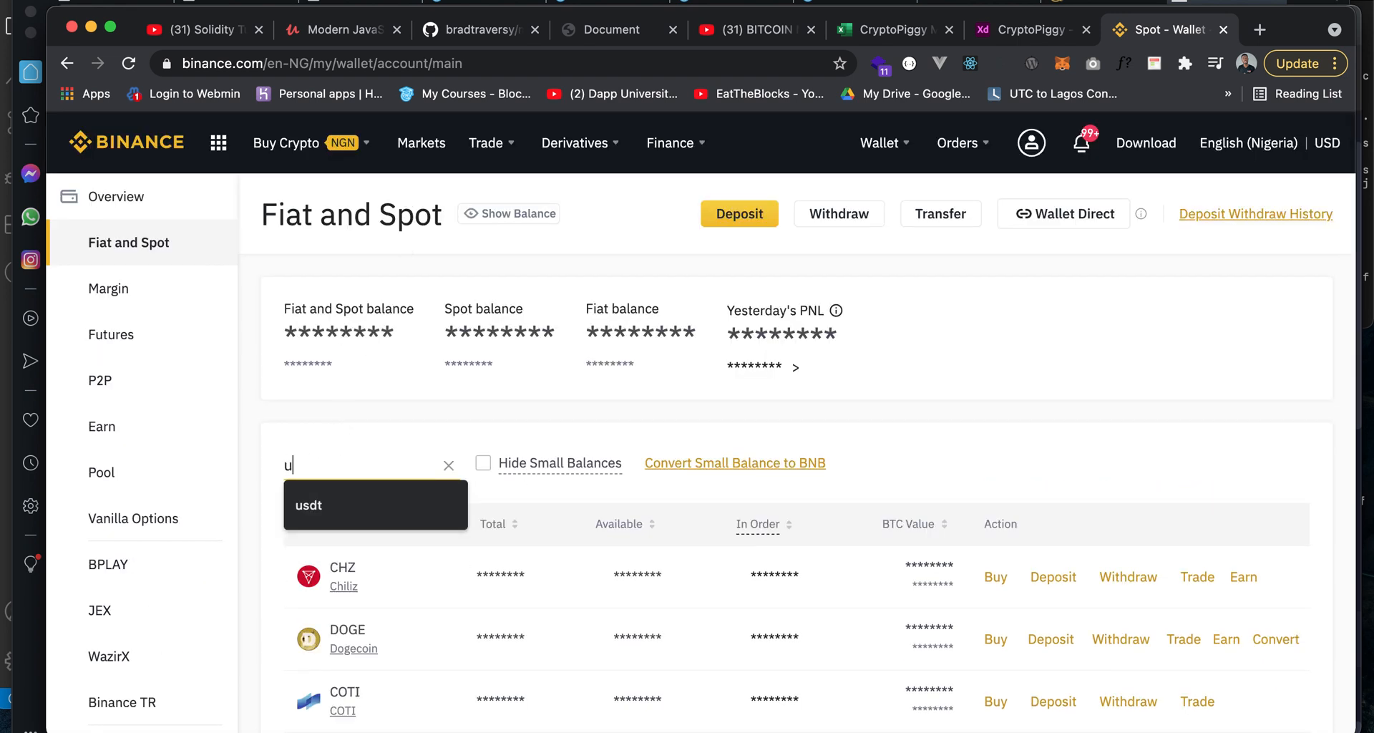
type("sdt")
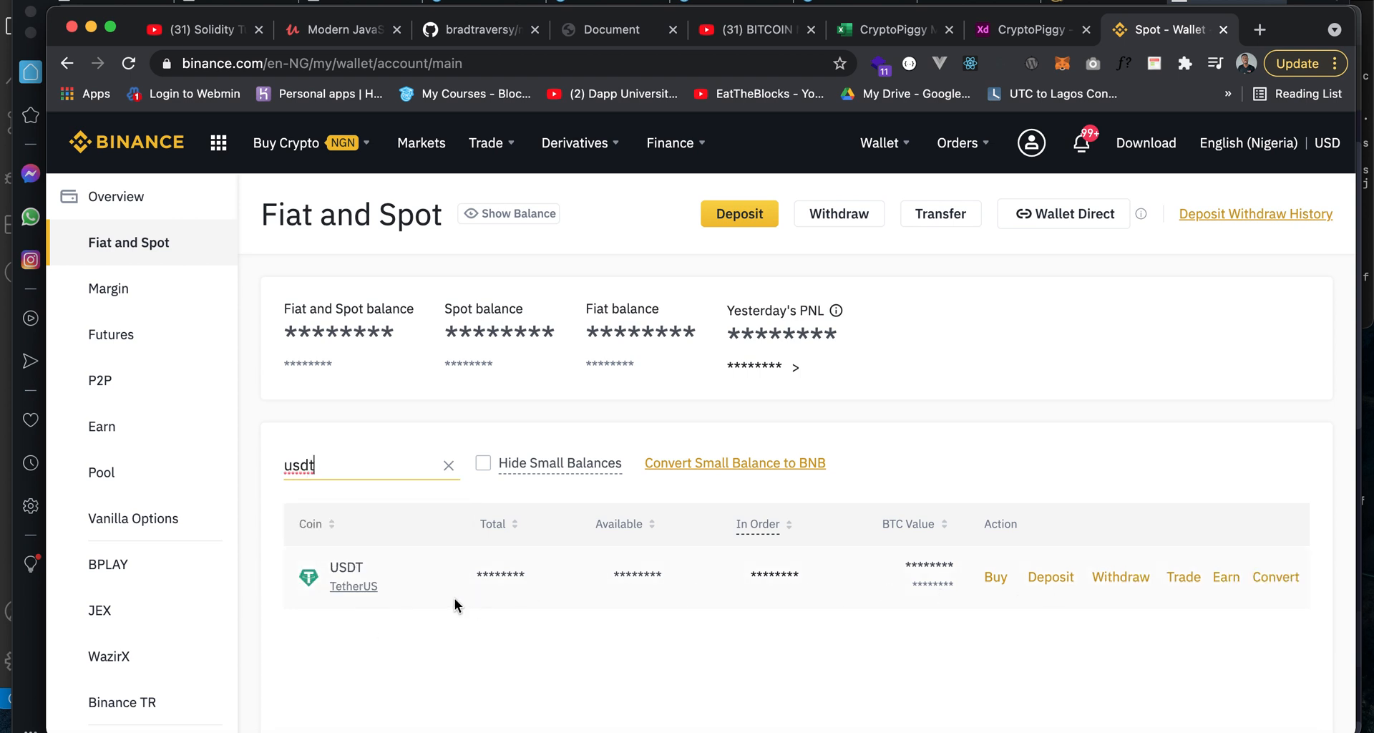
mouse_move(1050, 576)
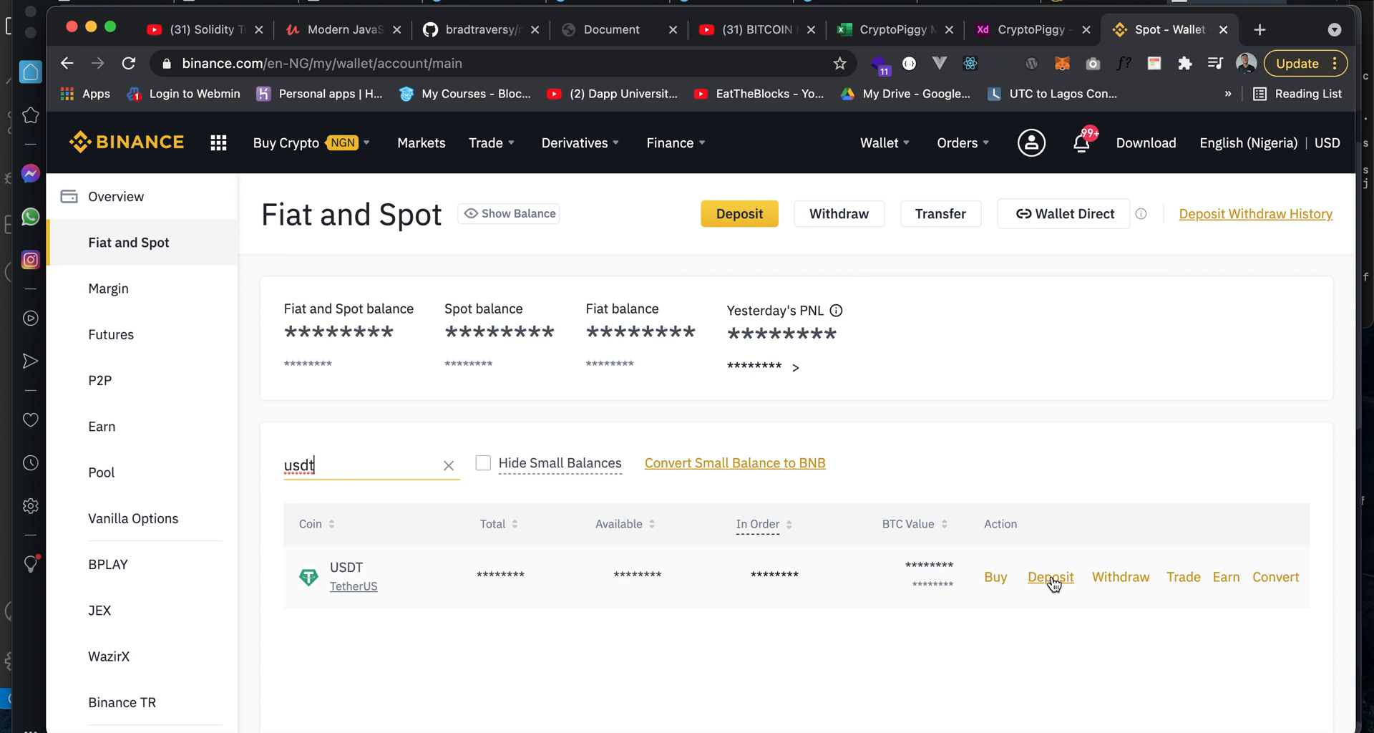
mouse_move(1120, 577)
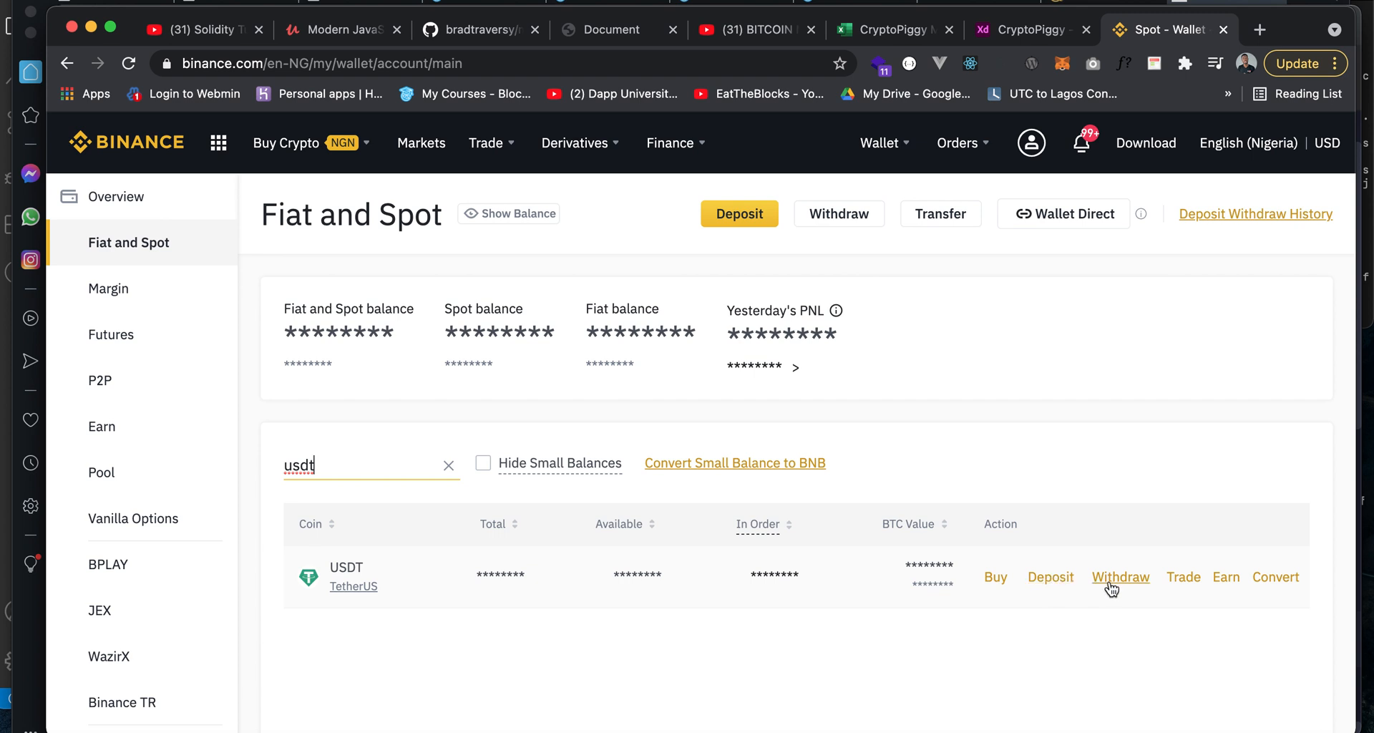
mouse_move(1054, 599)
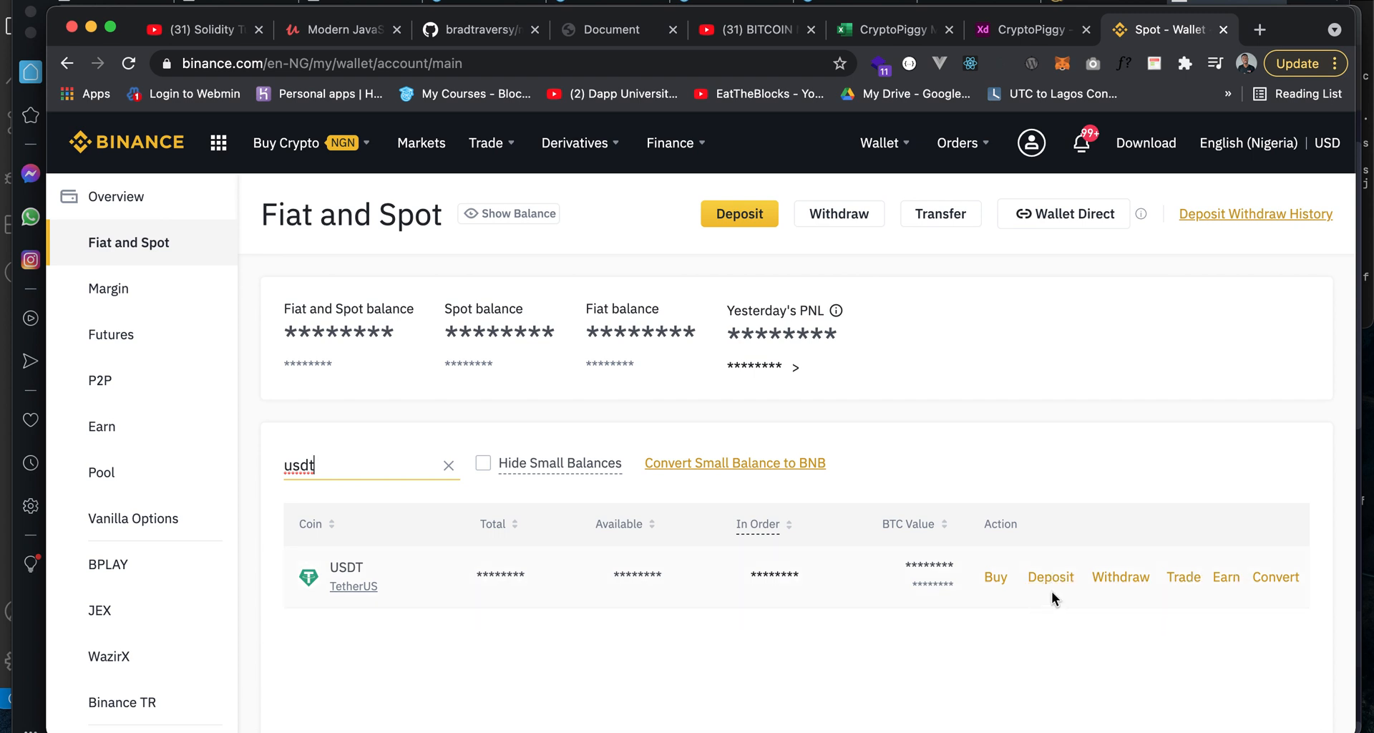
mouse_move(1050, 576)
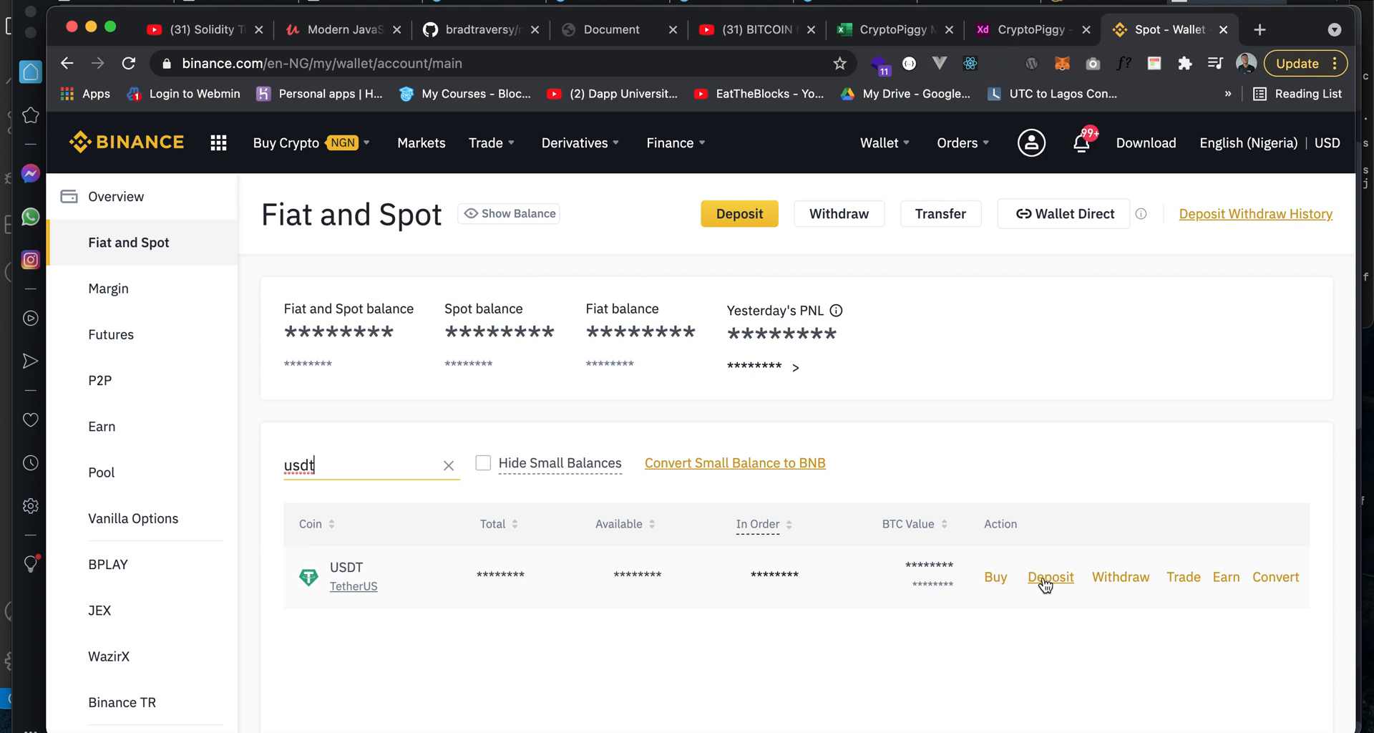
mouse_move(1048, 585)
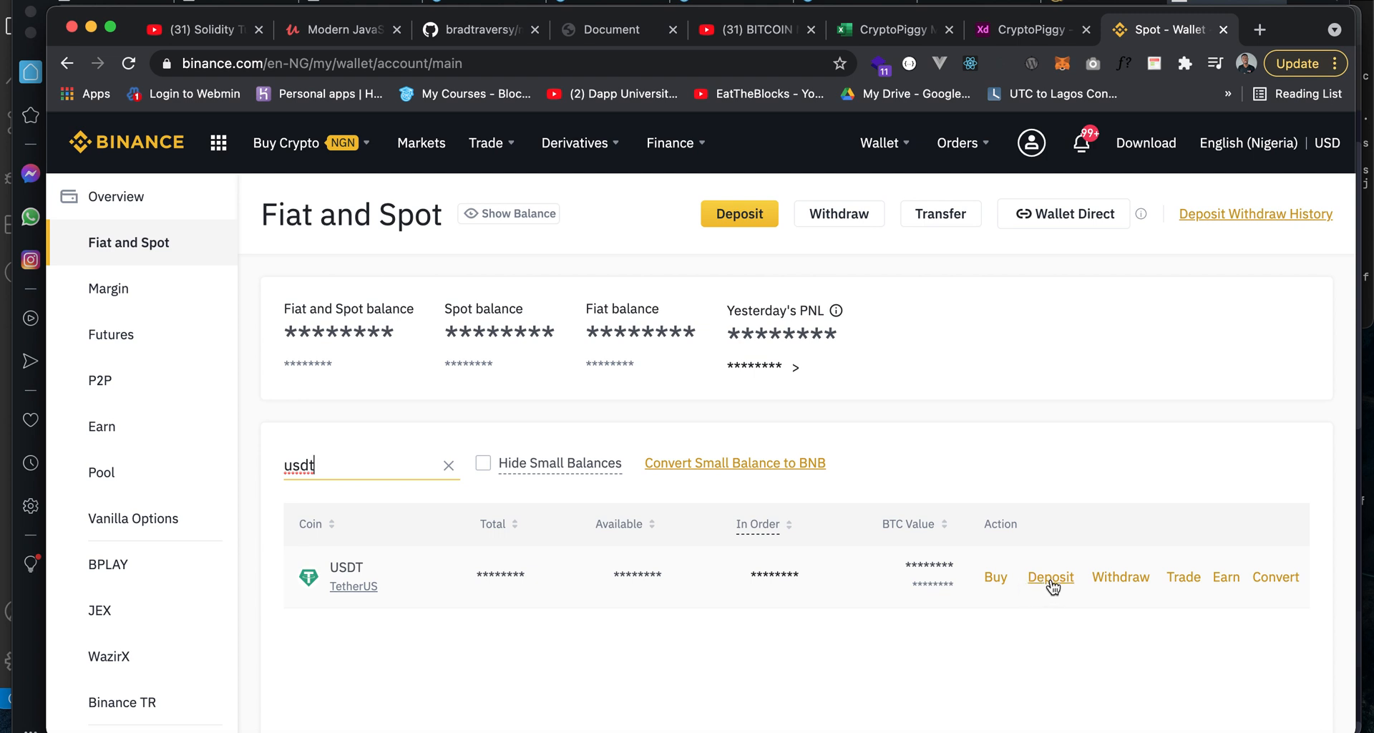
left_click(1050, 577)
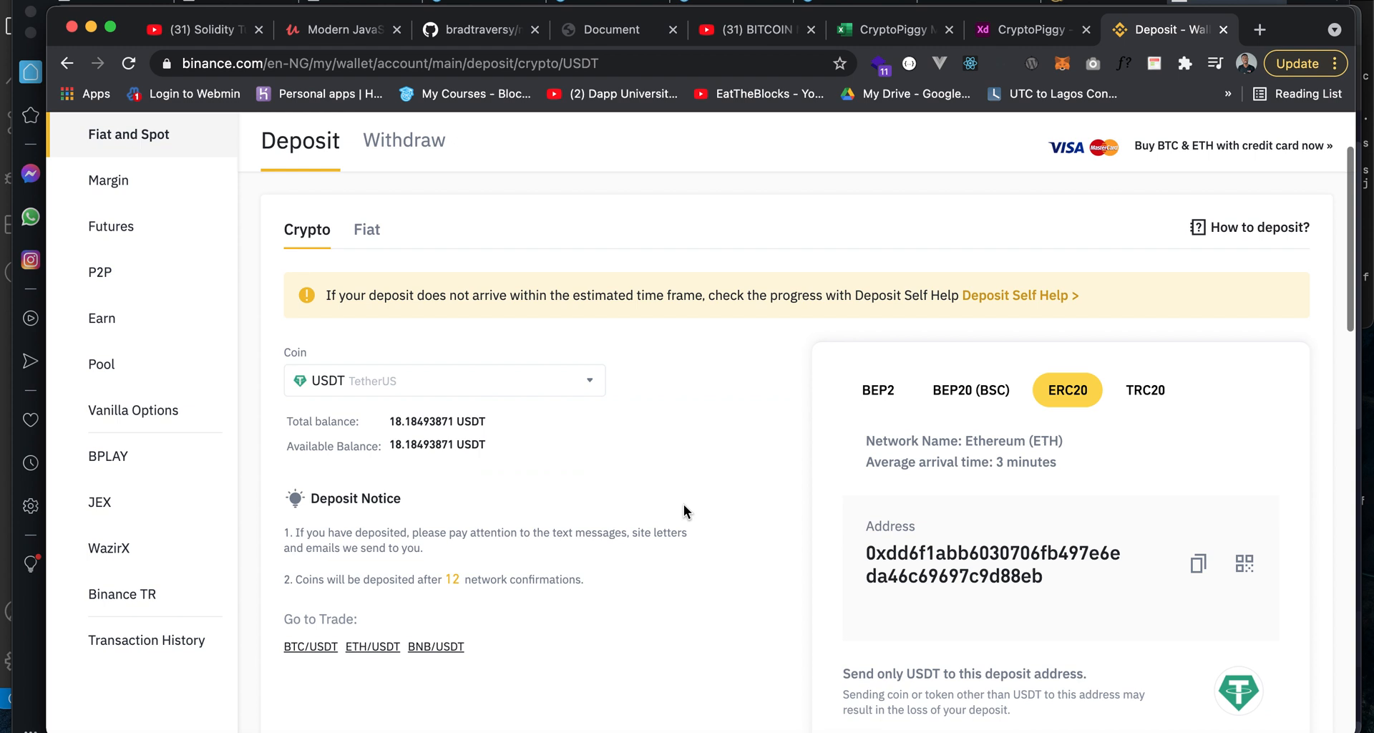
scroll("down", 3)
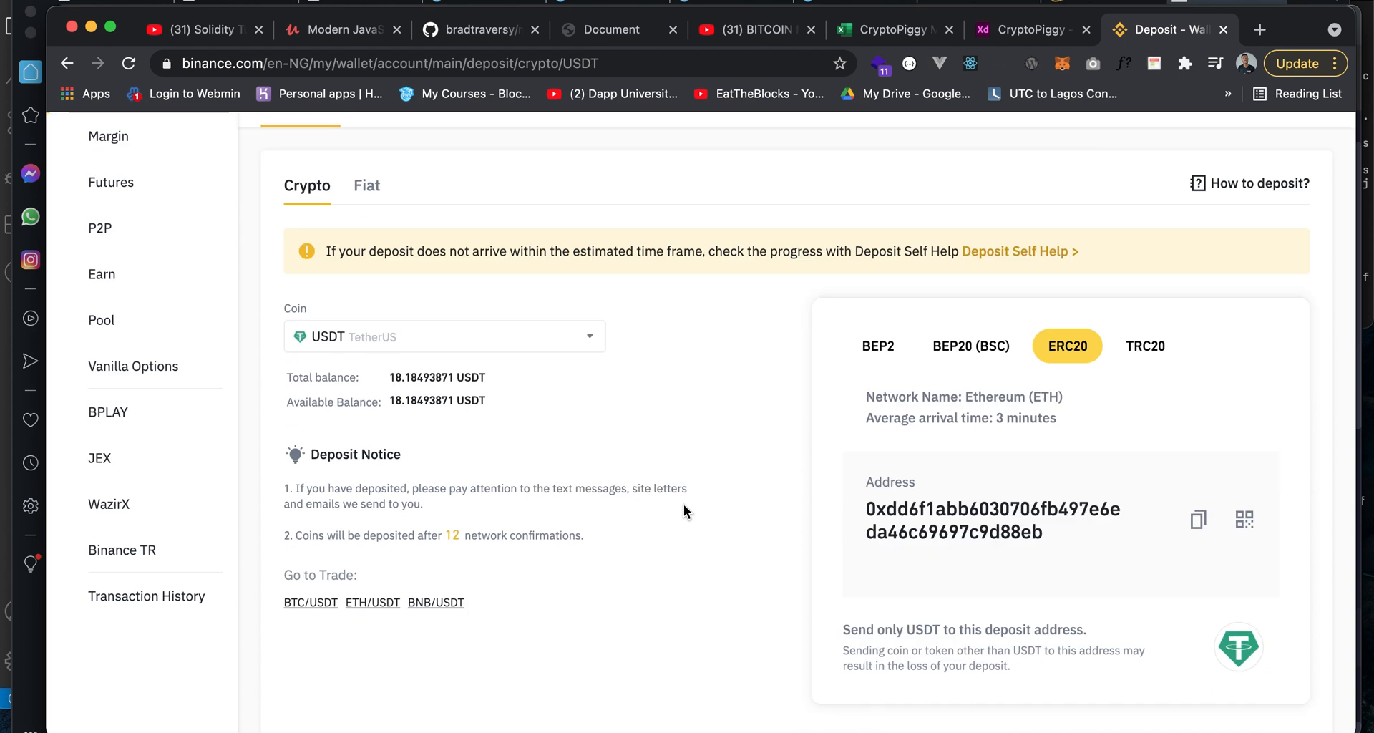
mouse_move(1066, 355)
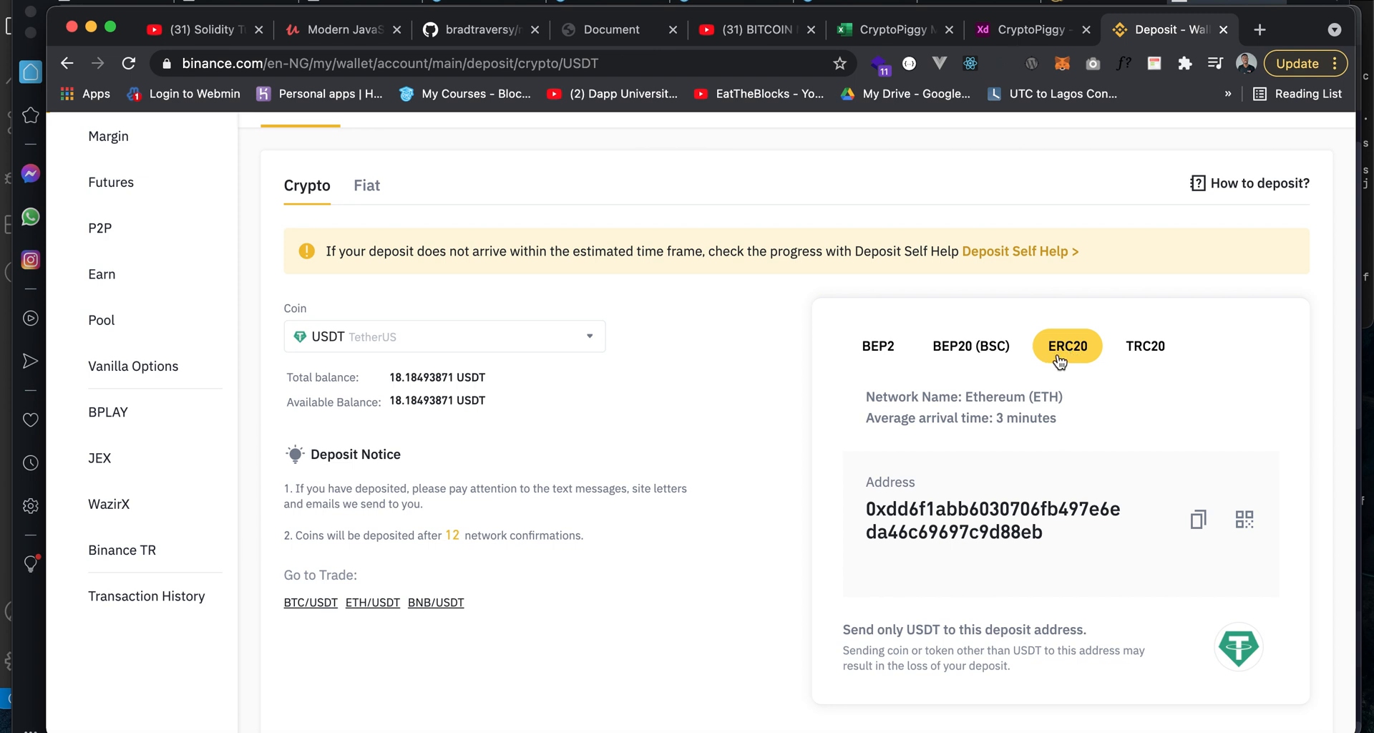
mouse_move(1039, 409)
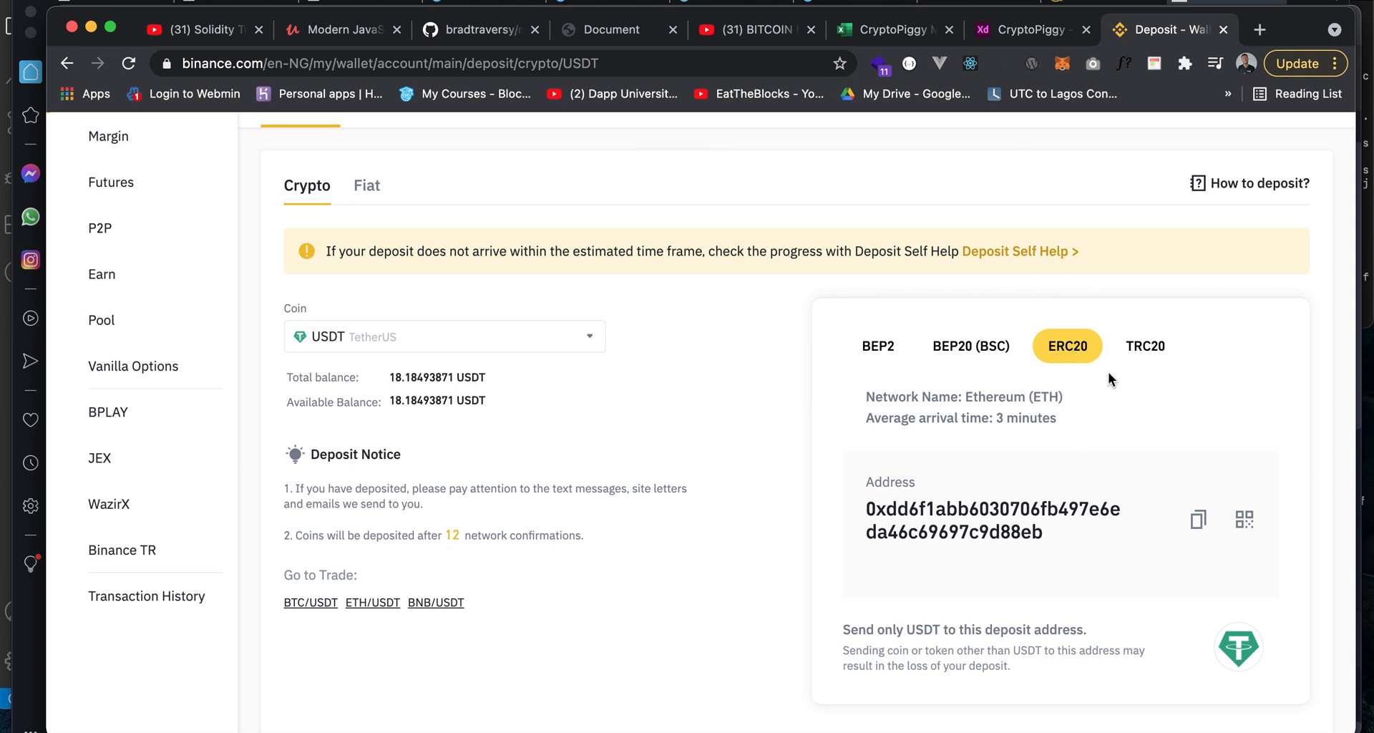
- View the USDT TRC20 deposit address, then switch to the BEP20 (BSC) network
left_click(1144, 346)
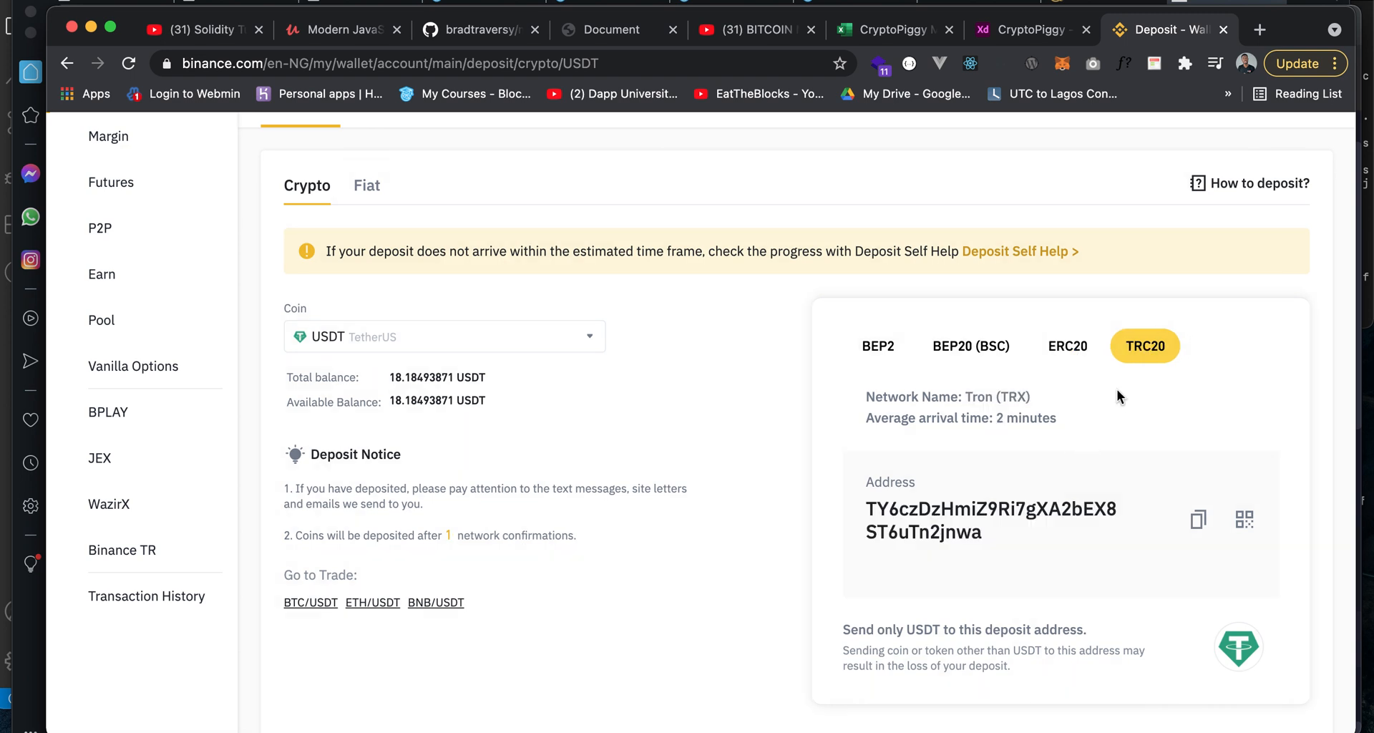
mouse_move(1144, 401)
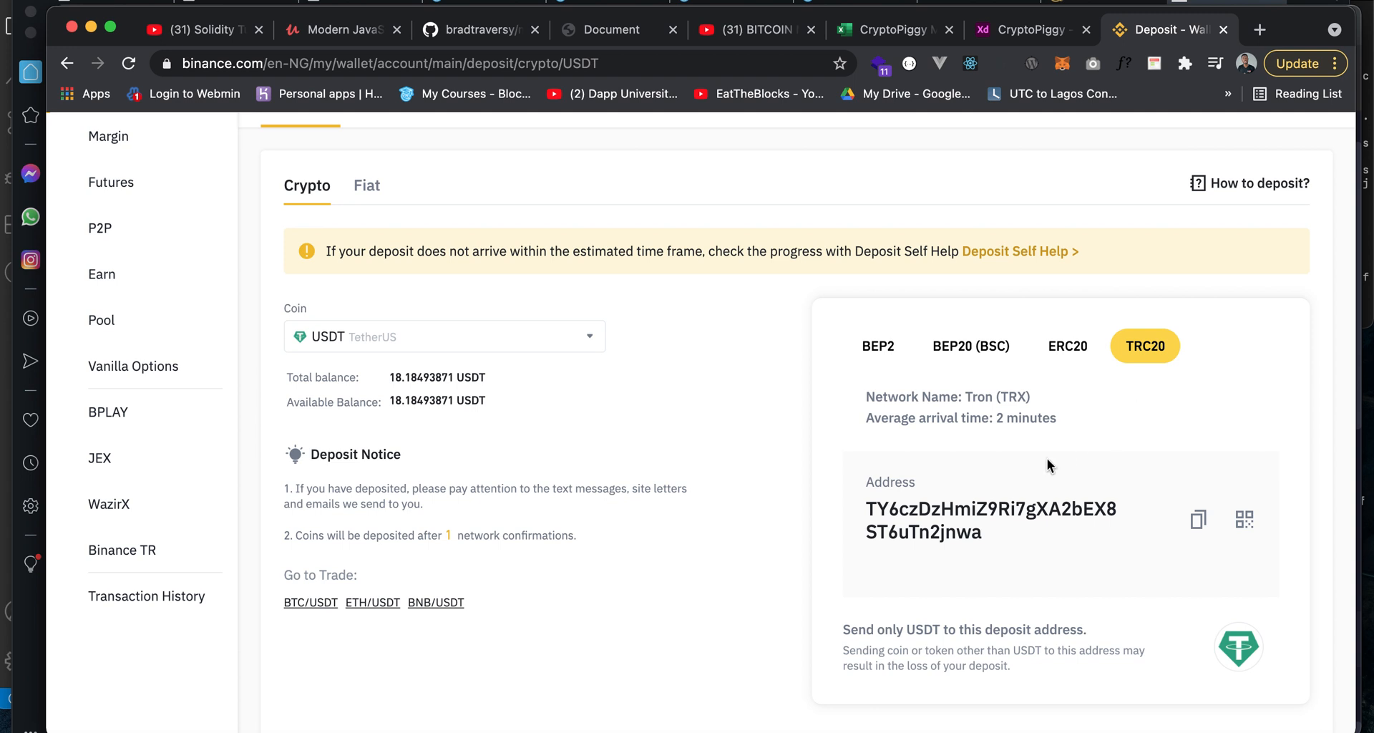
mouse_move(1175, 429)
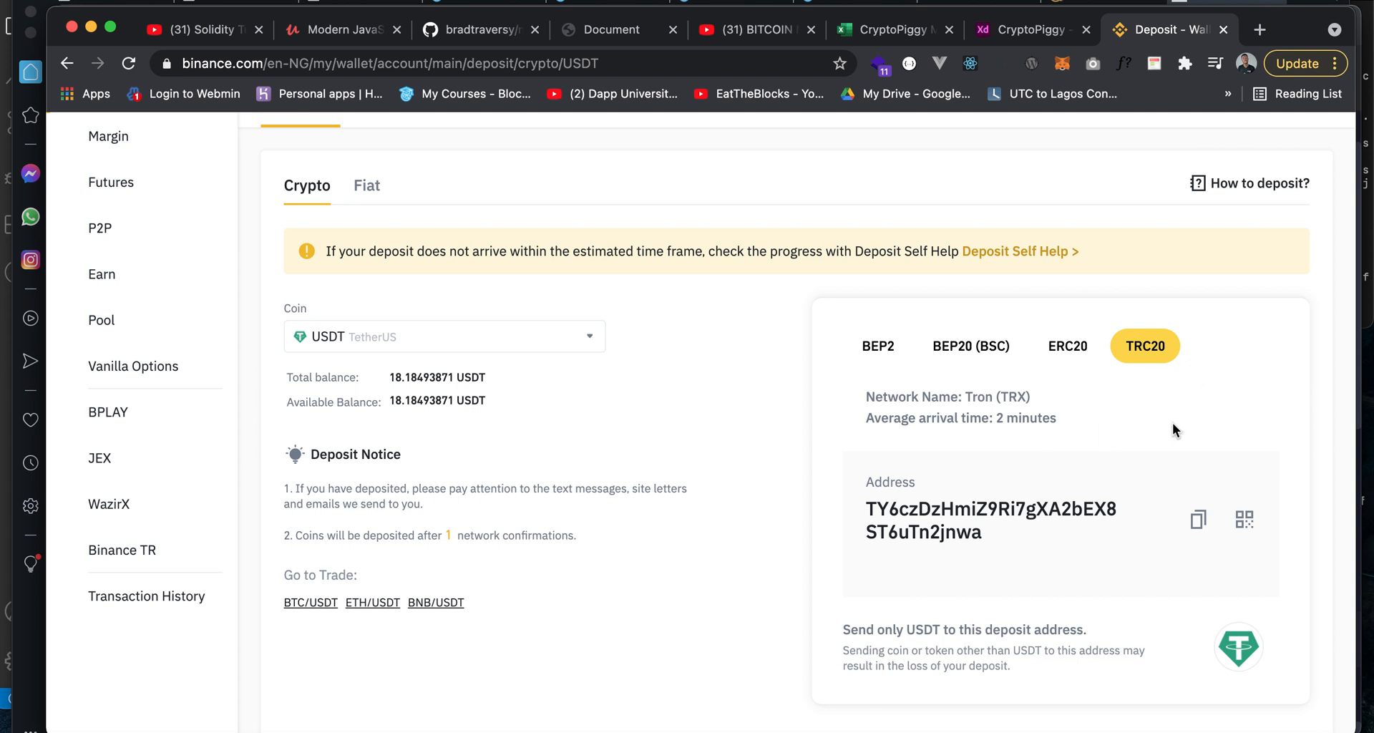
mouse_move(1067, 494)
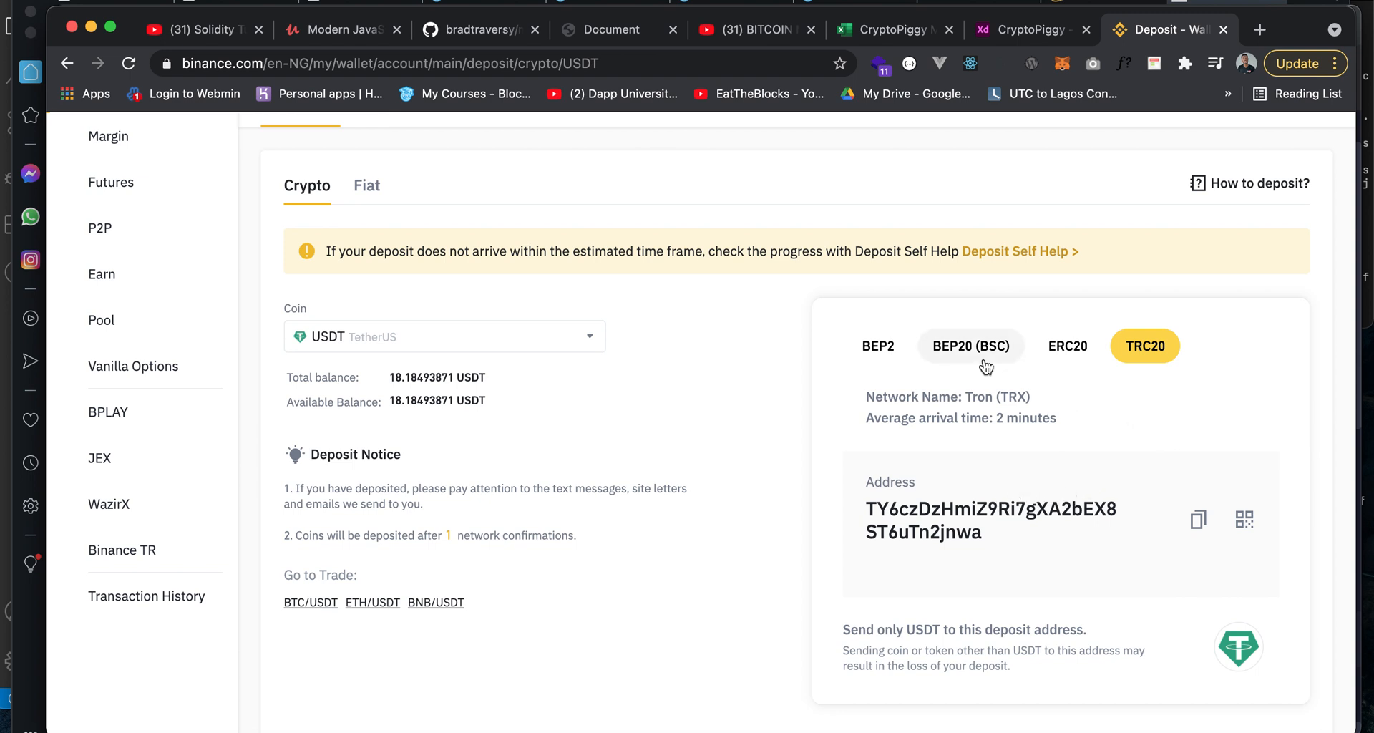
left_click(970, 346)
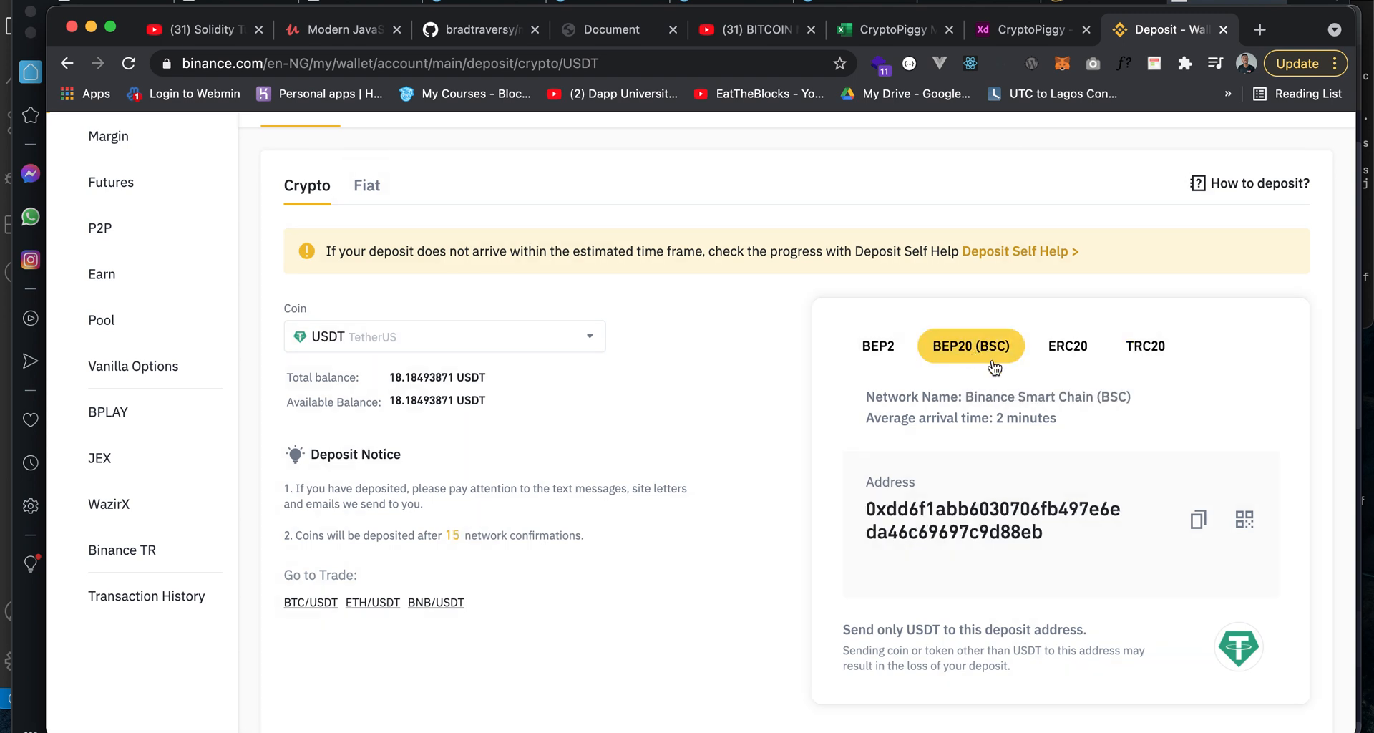
mouse_move(979, 453)
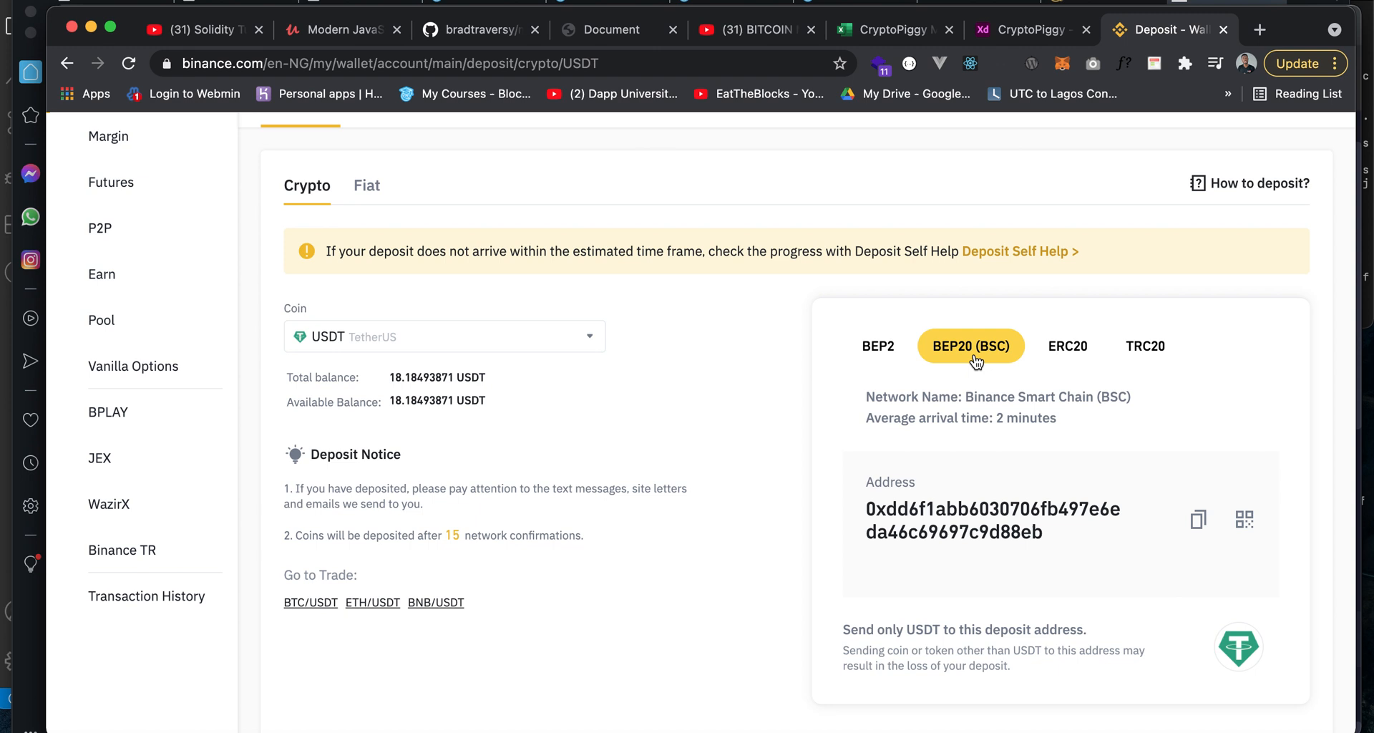
mouse_move(893, 382)
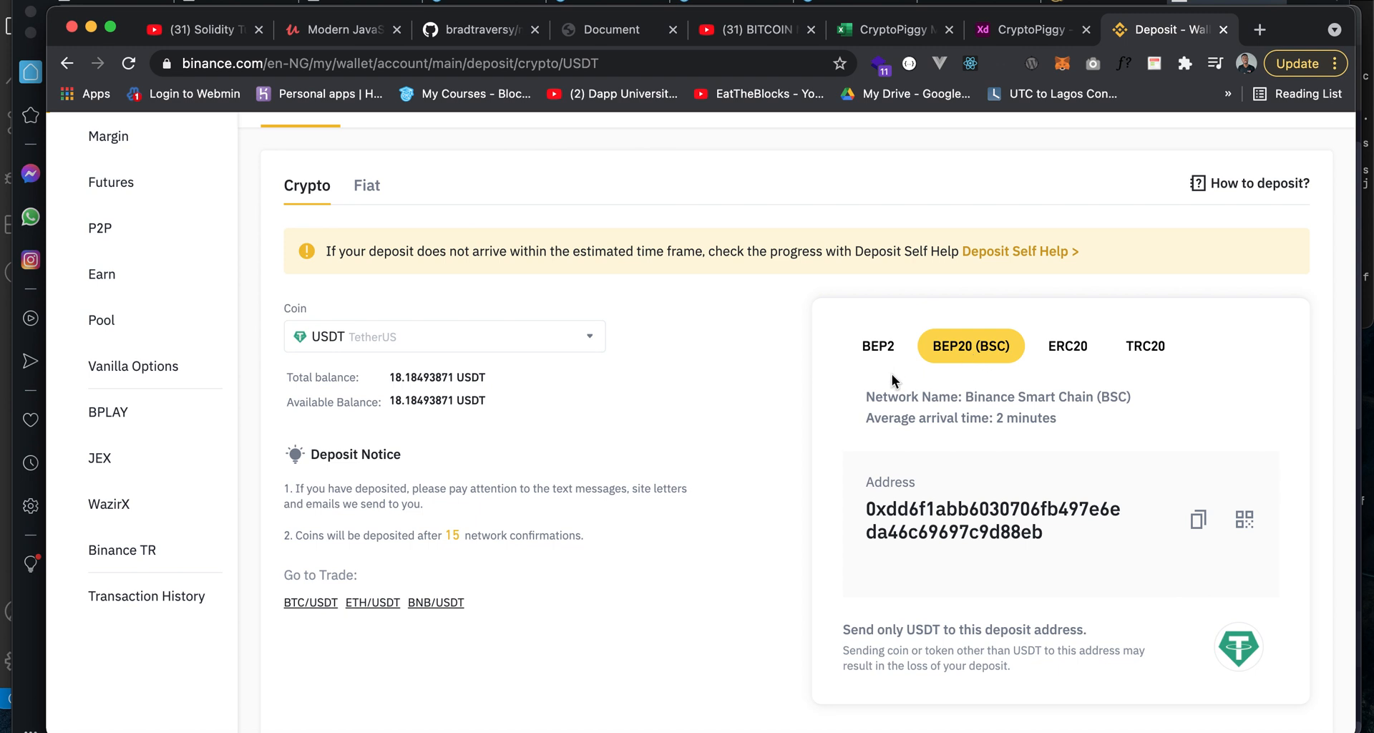
- Select the BEP2 network to display the USDT deposit address and MEMO
left_click(877, 346)
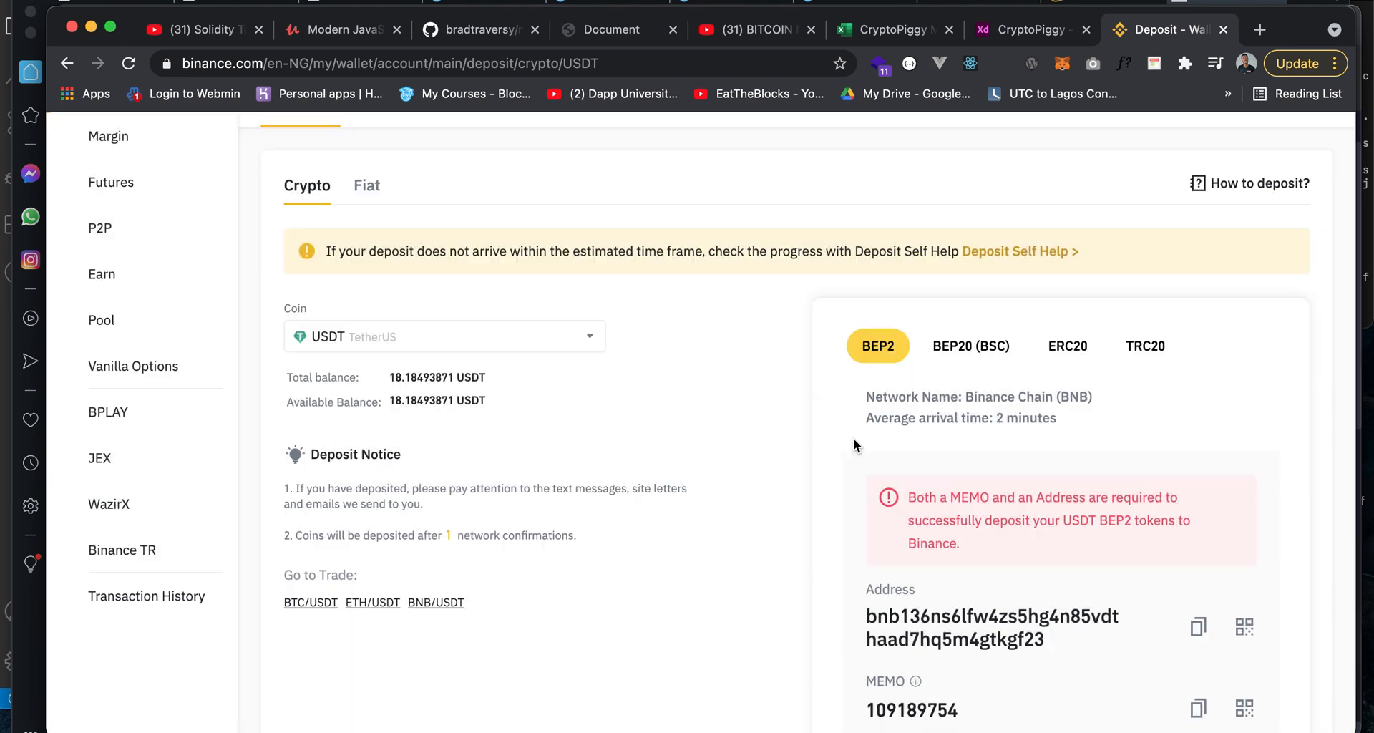
mouse_move(991, 413)
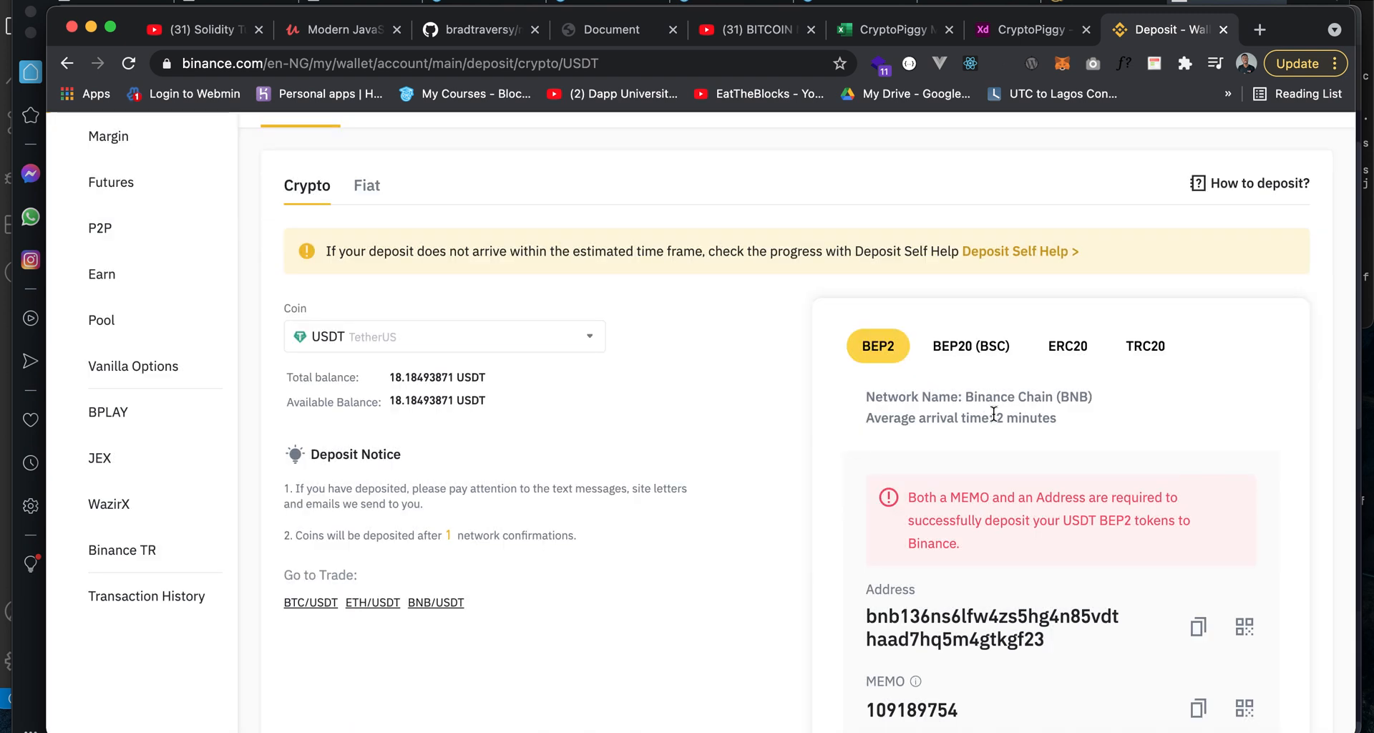
mouse_move(955, 417)
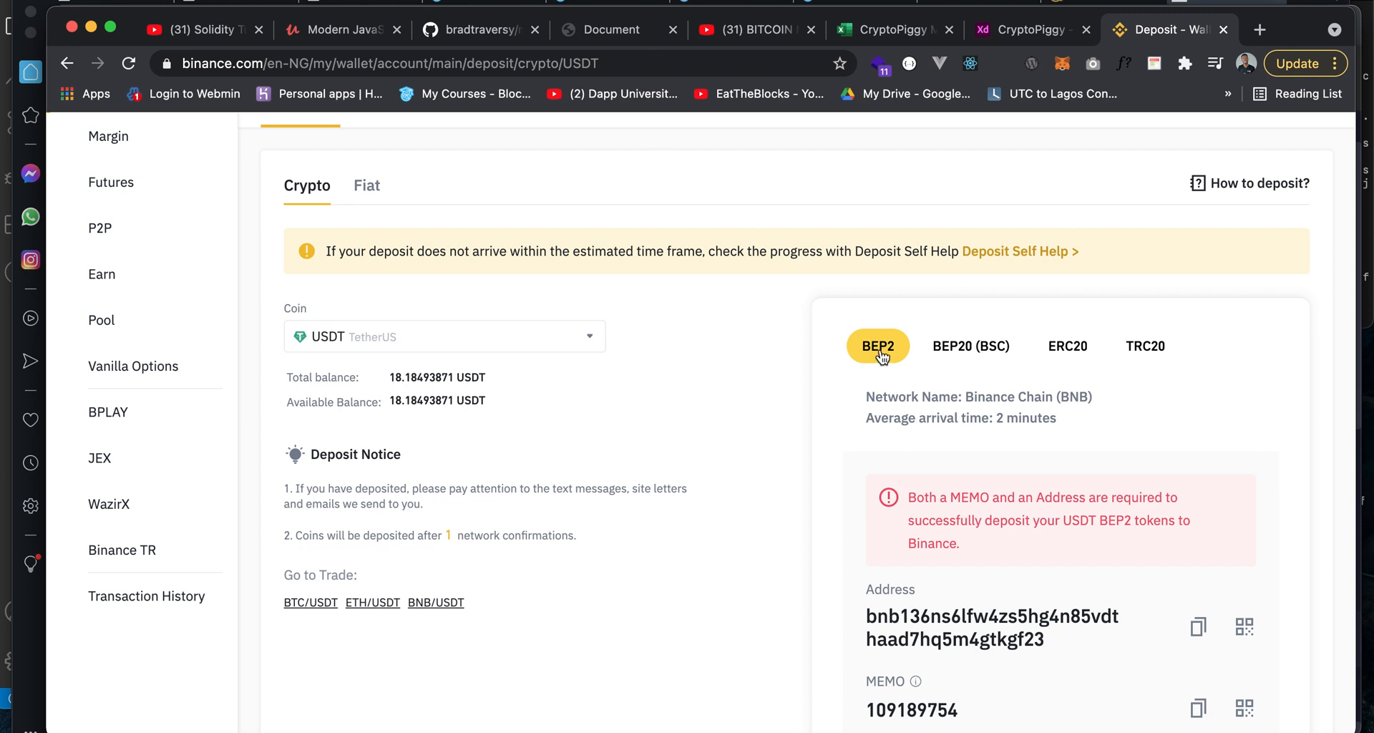
mouse_move(898, 422)
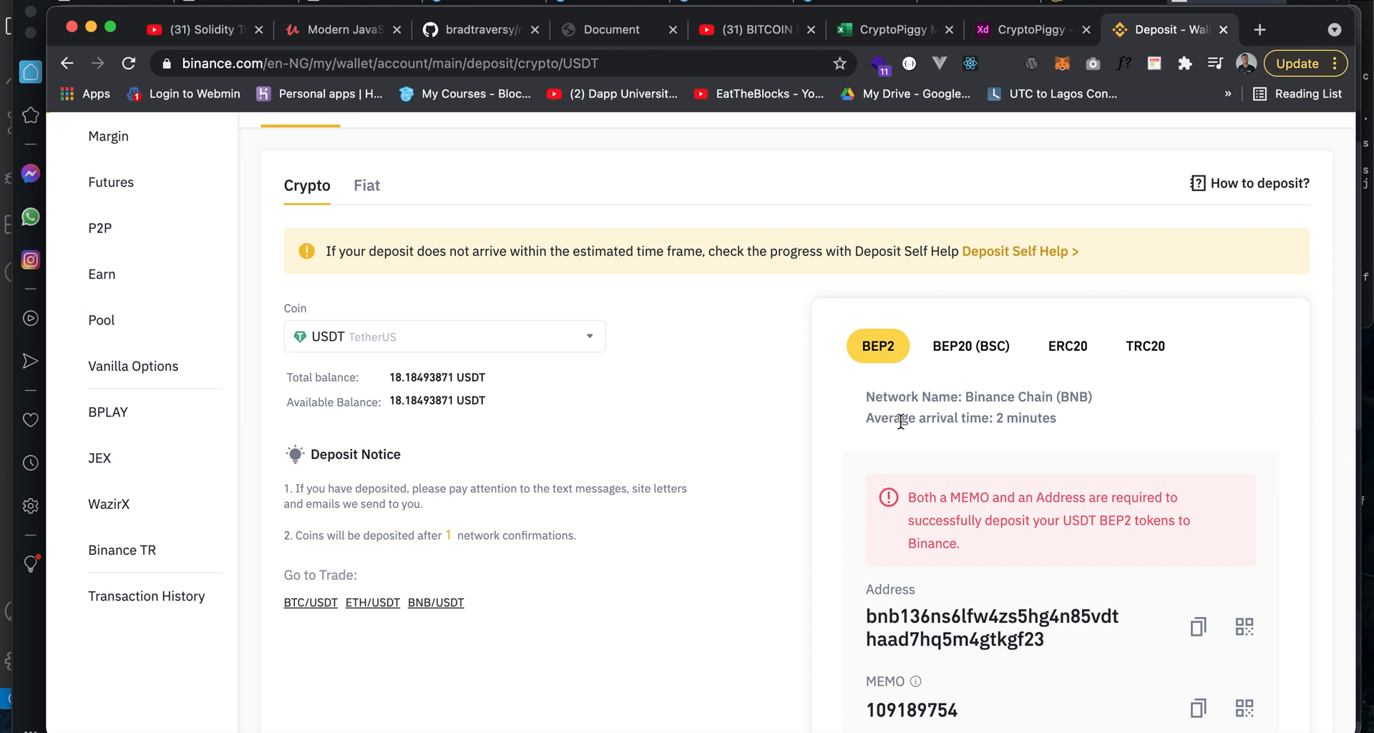
mouse_move(847, 436)
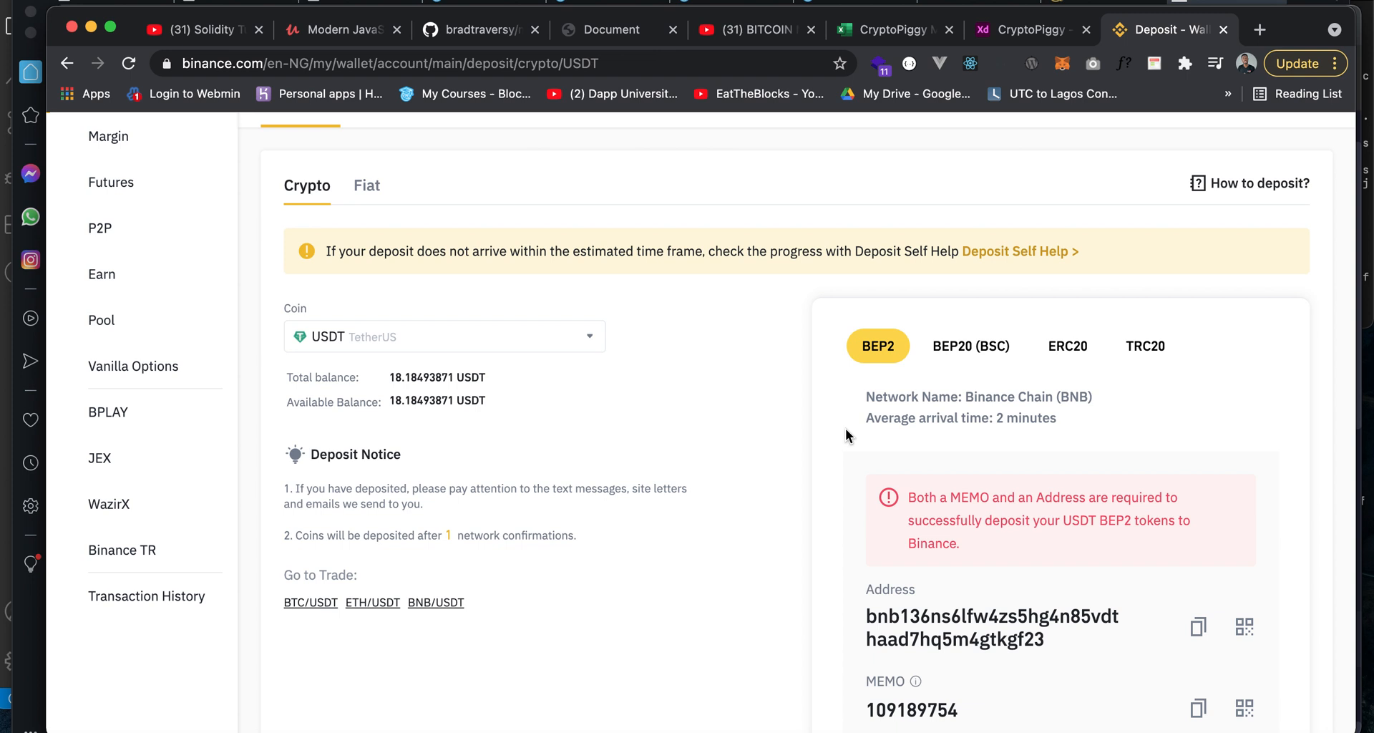
mouse_move(1027, 417)
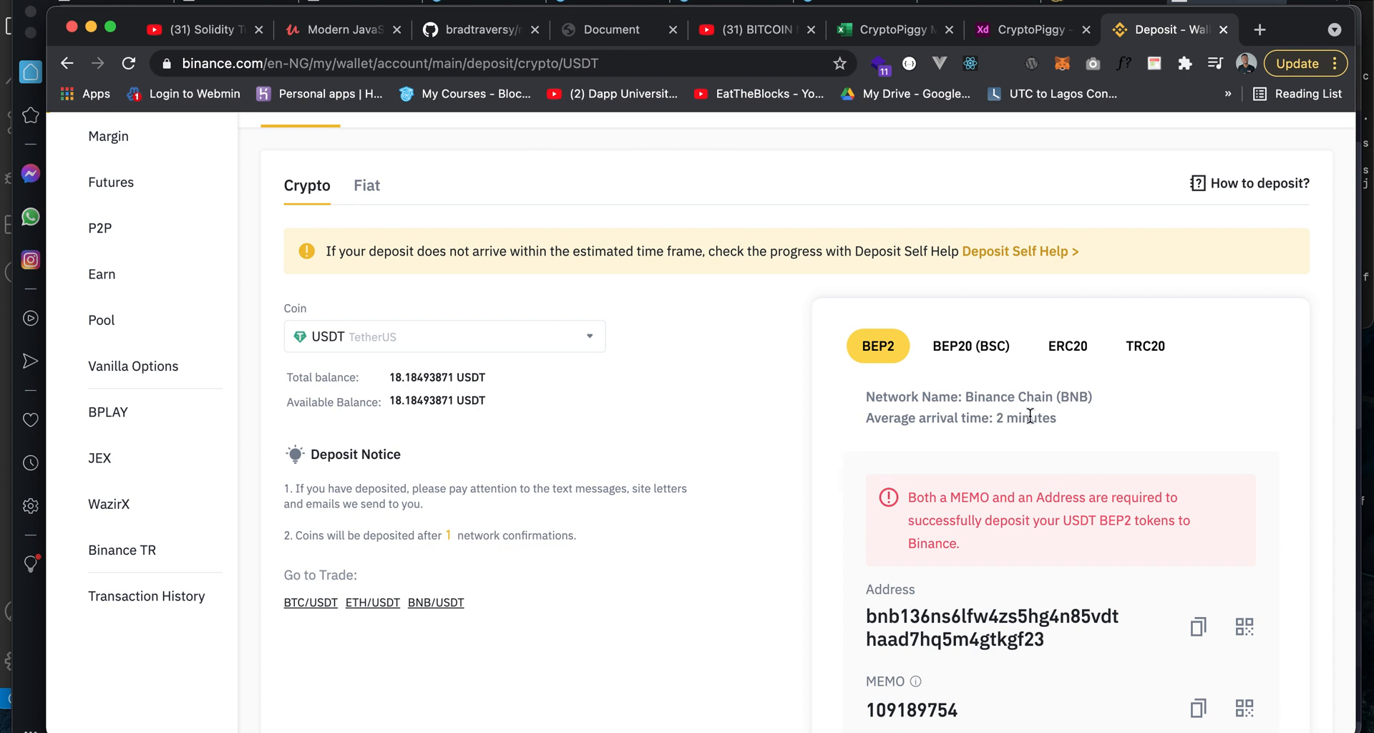
scroll("down", 3)
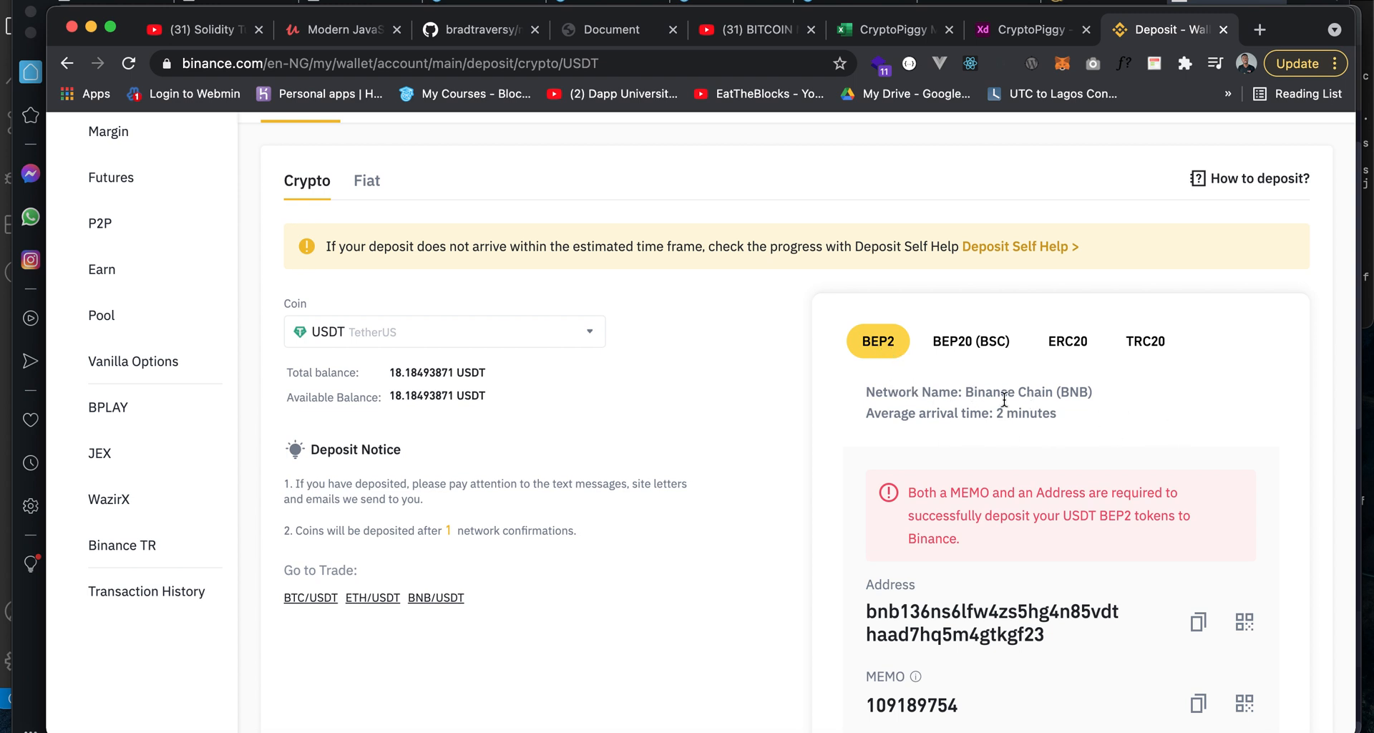
mouse_move(1155, 418)
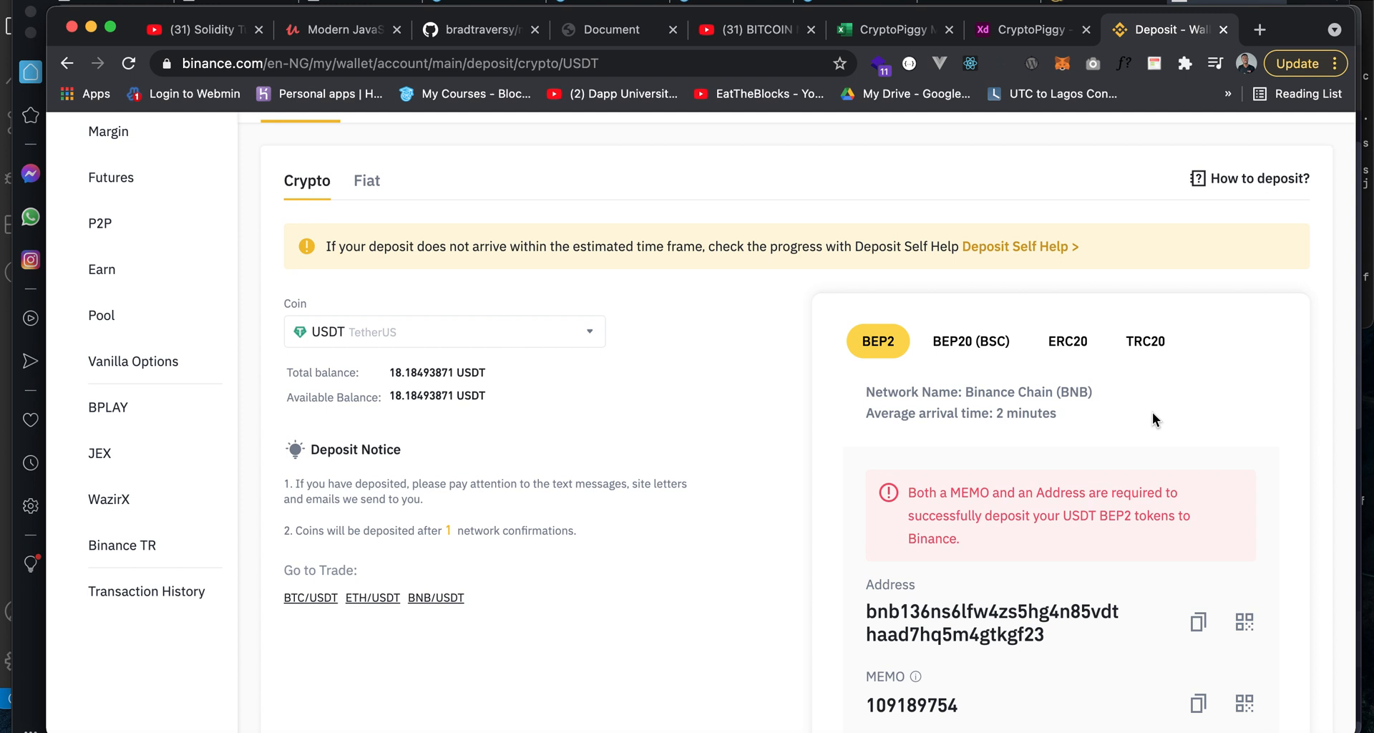
mouse_move(1113, 413)
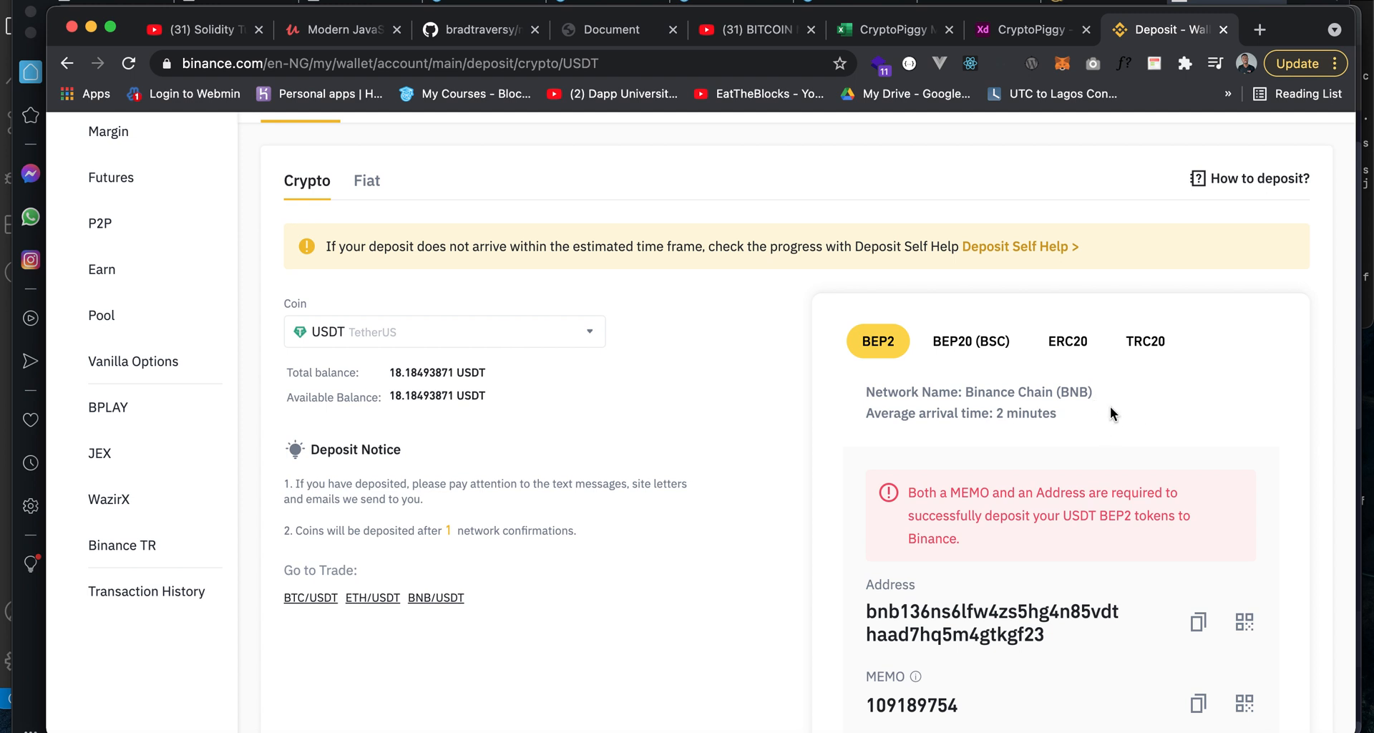
mouse_move(890, 377)
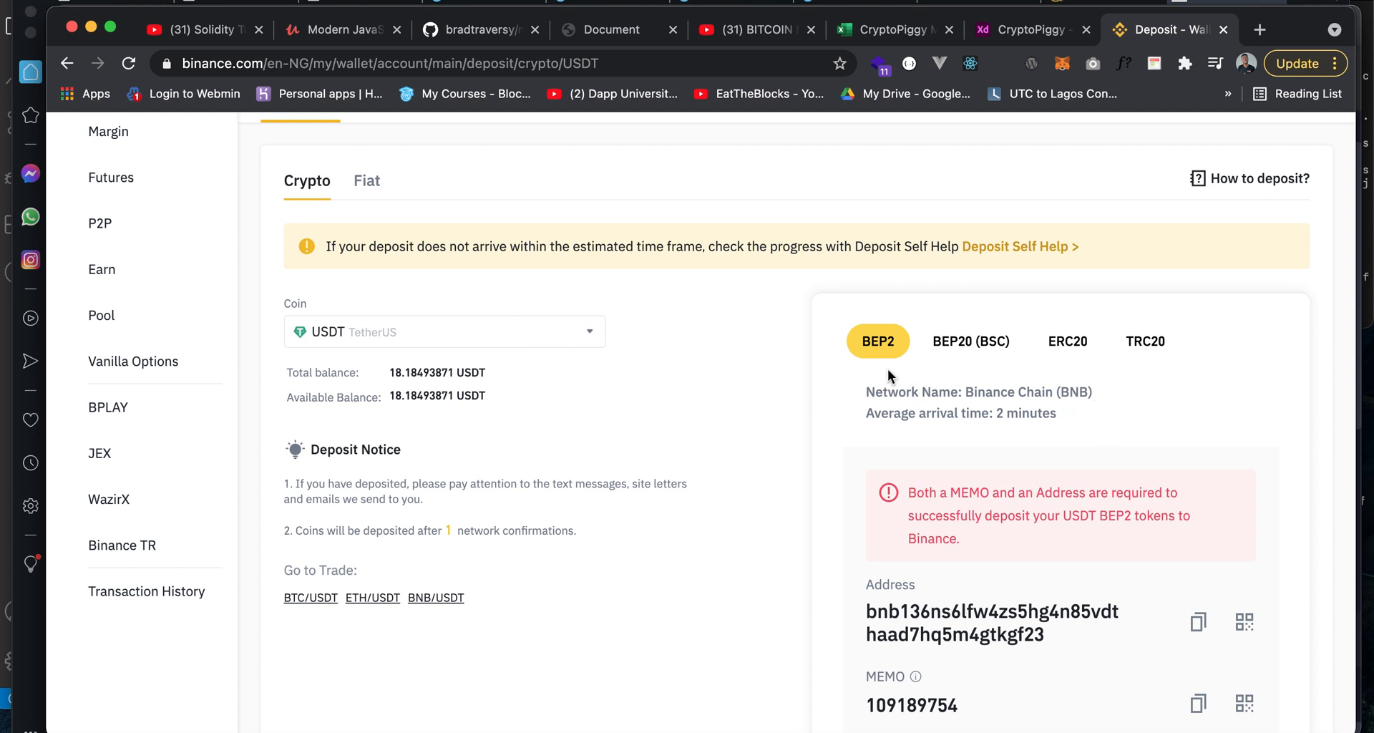
mouse_move(942, 413)
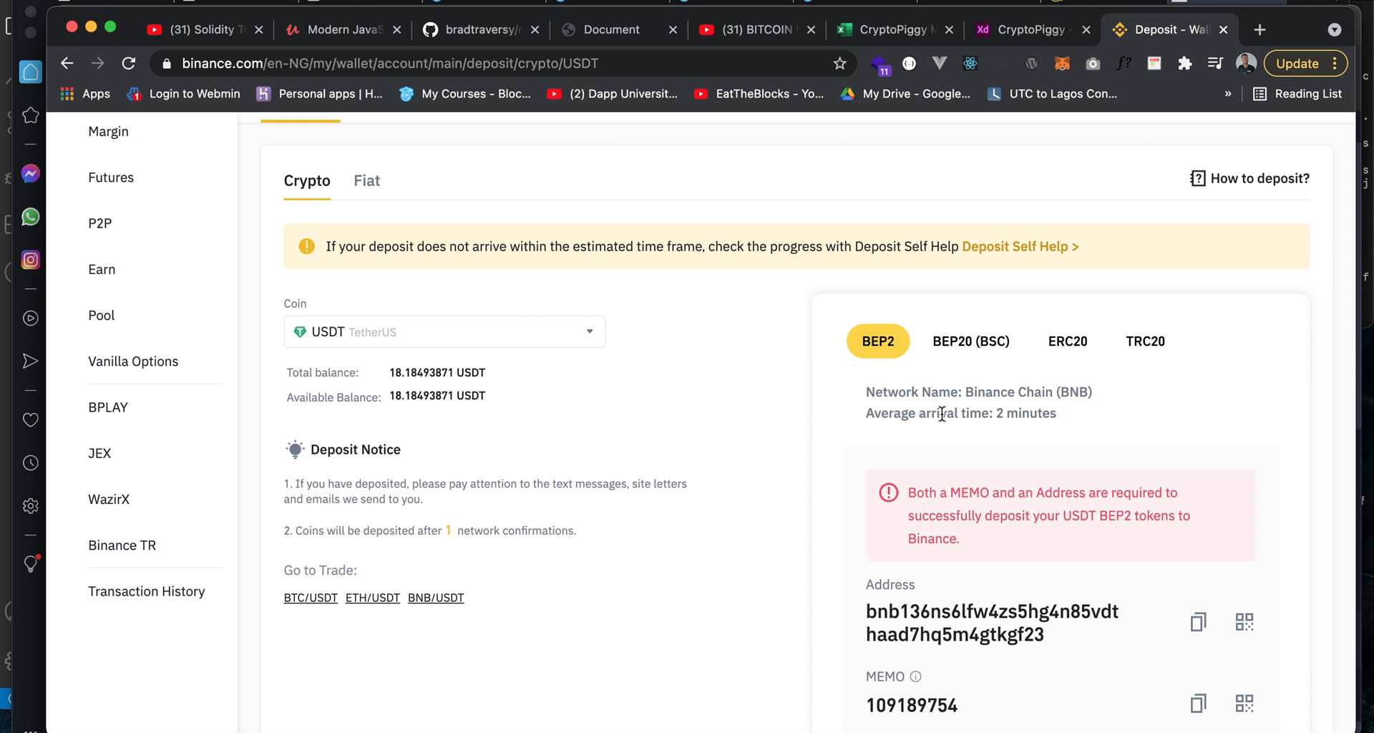
scroll("down", 3)
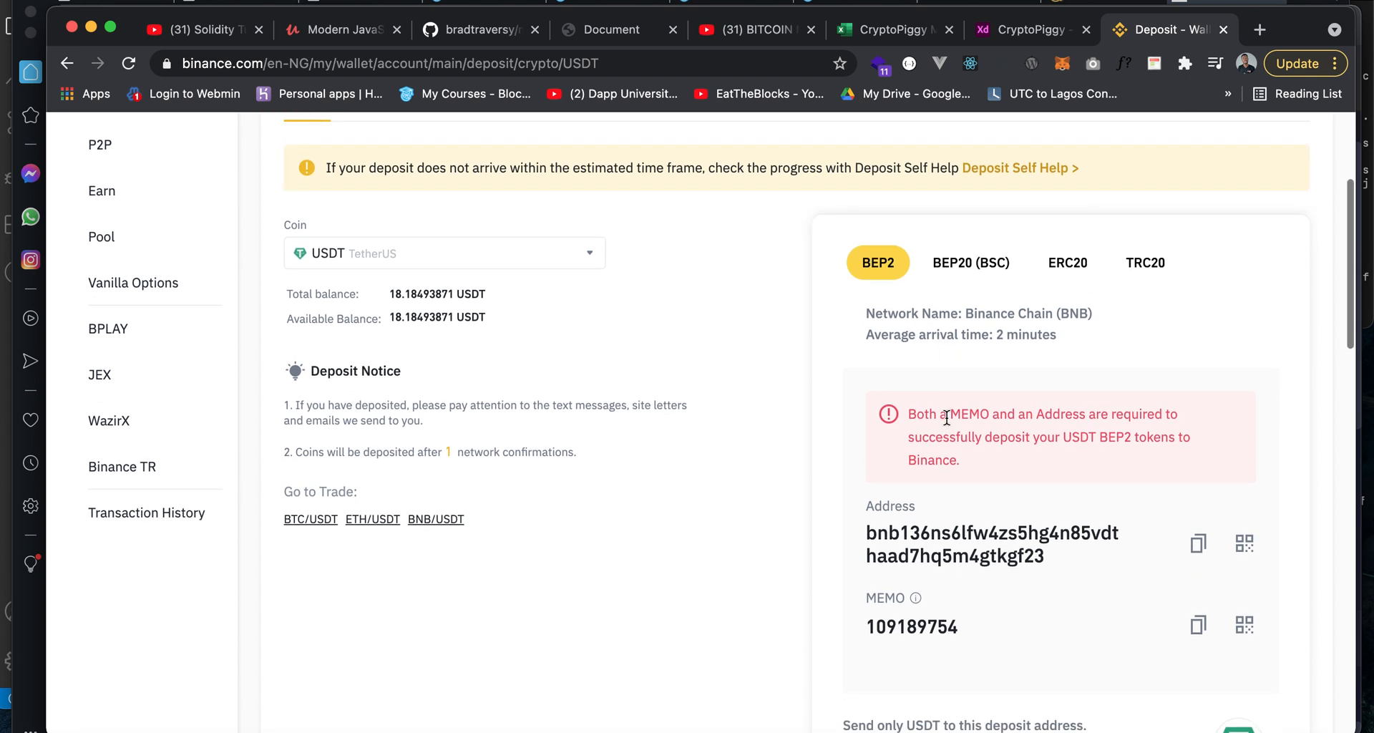
scroll("down", 3)
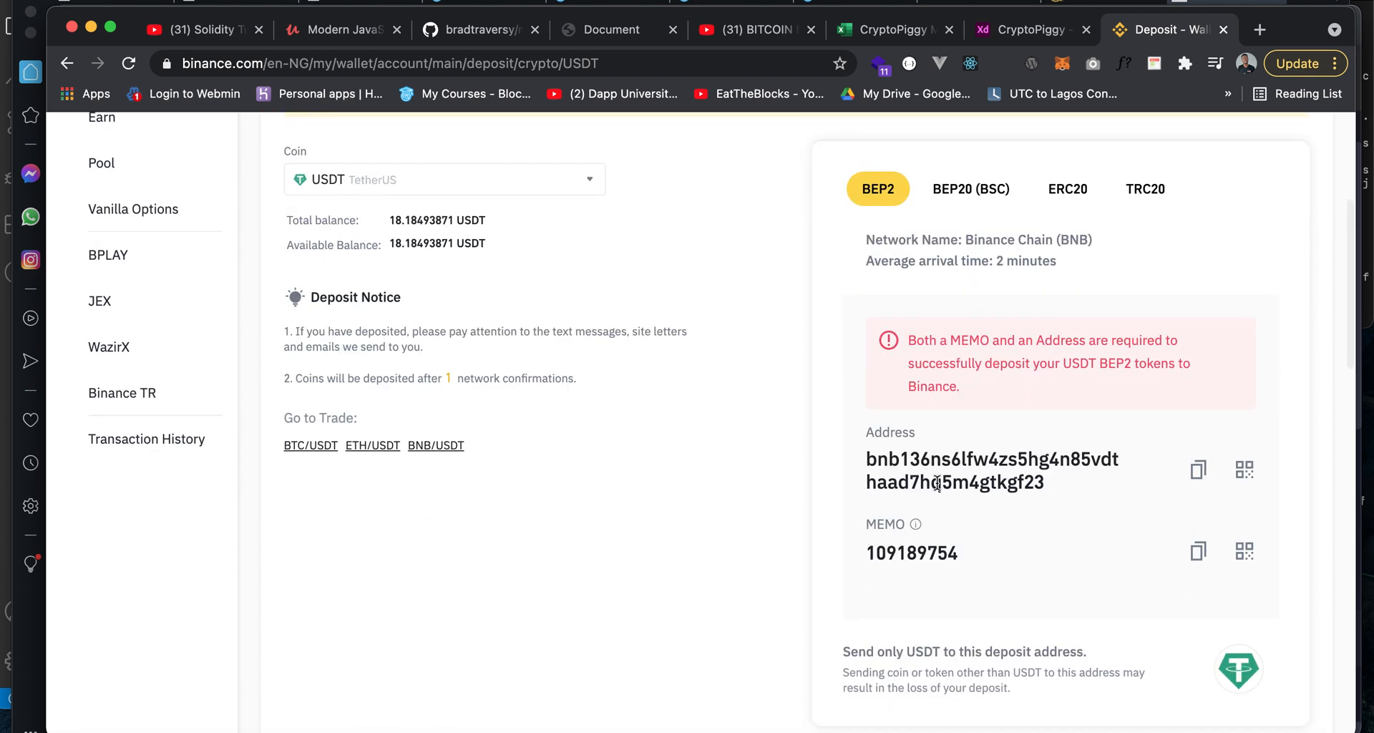
mouse_move(1157, 542)
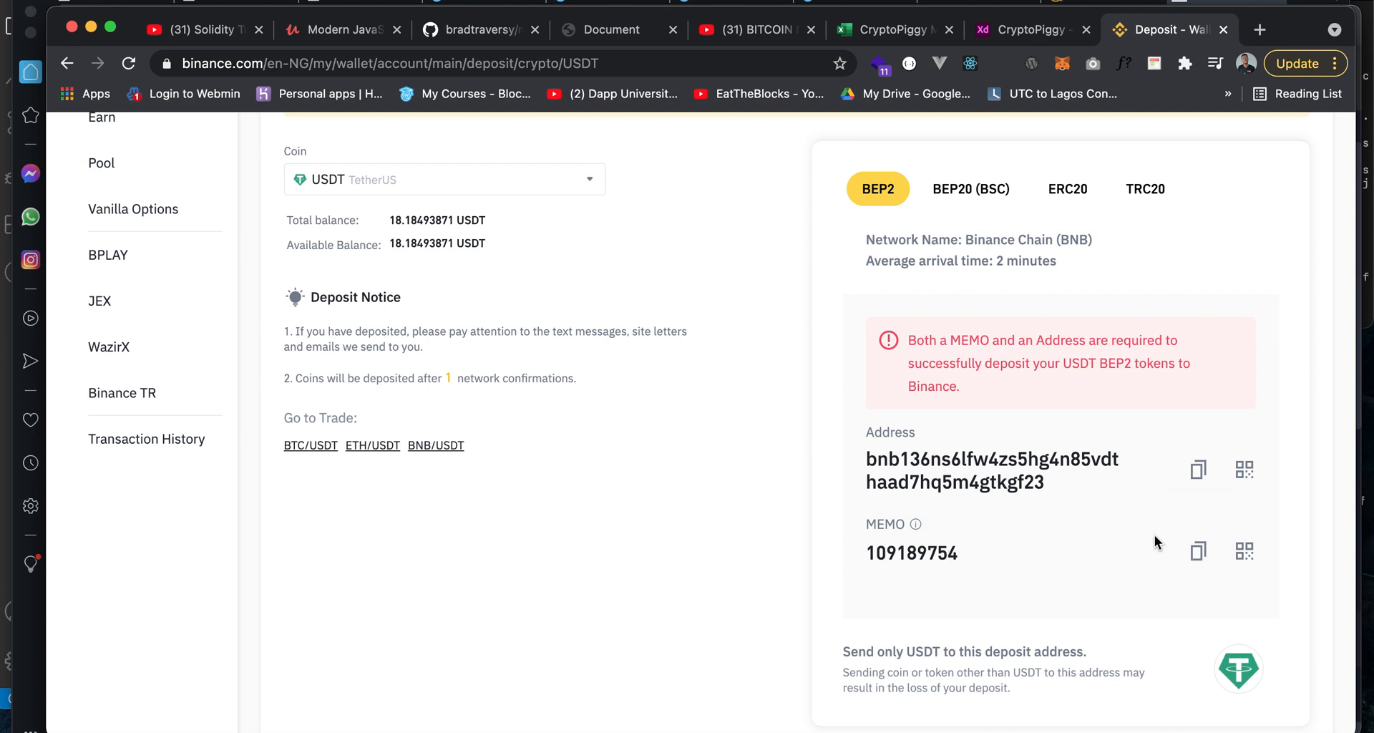
mouse_move(1198, 471)
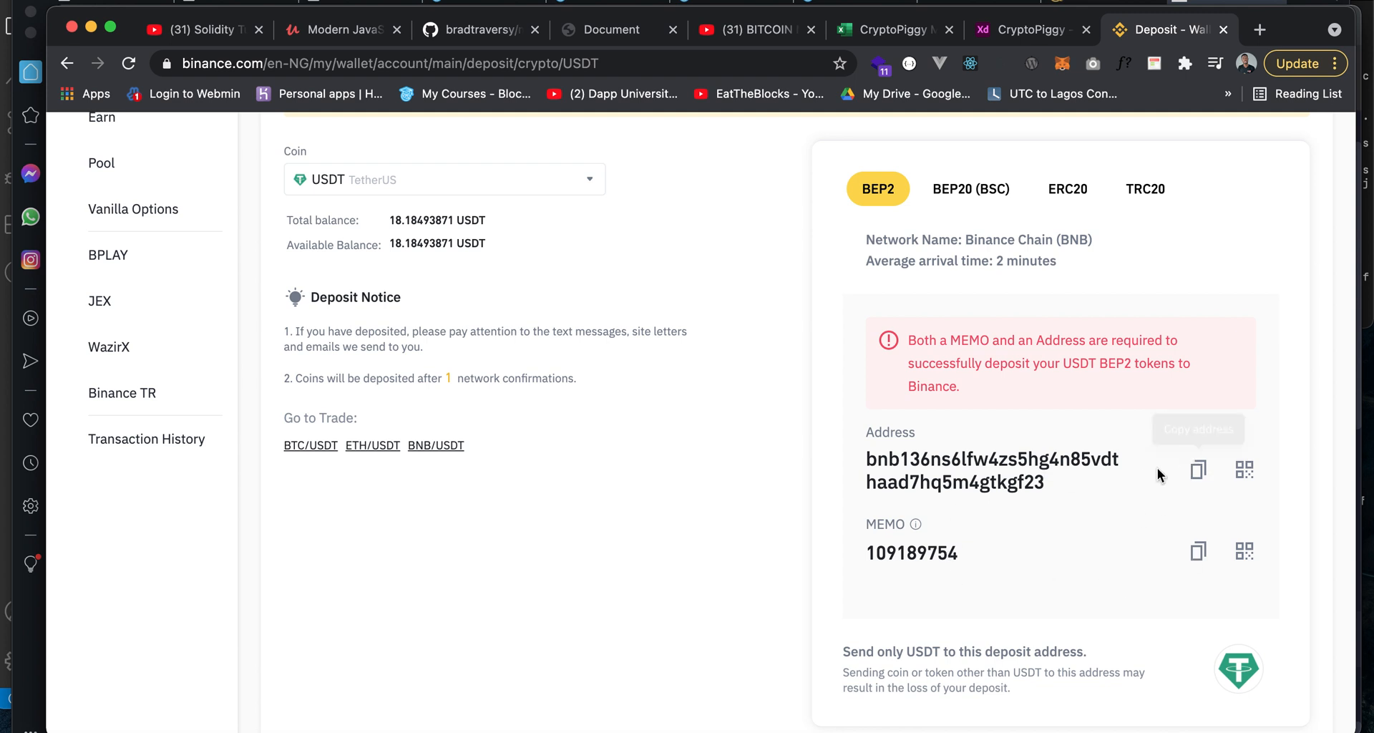
mouse_move(1100, 508)
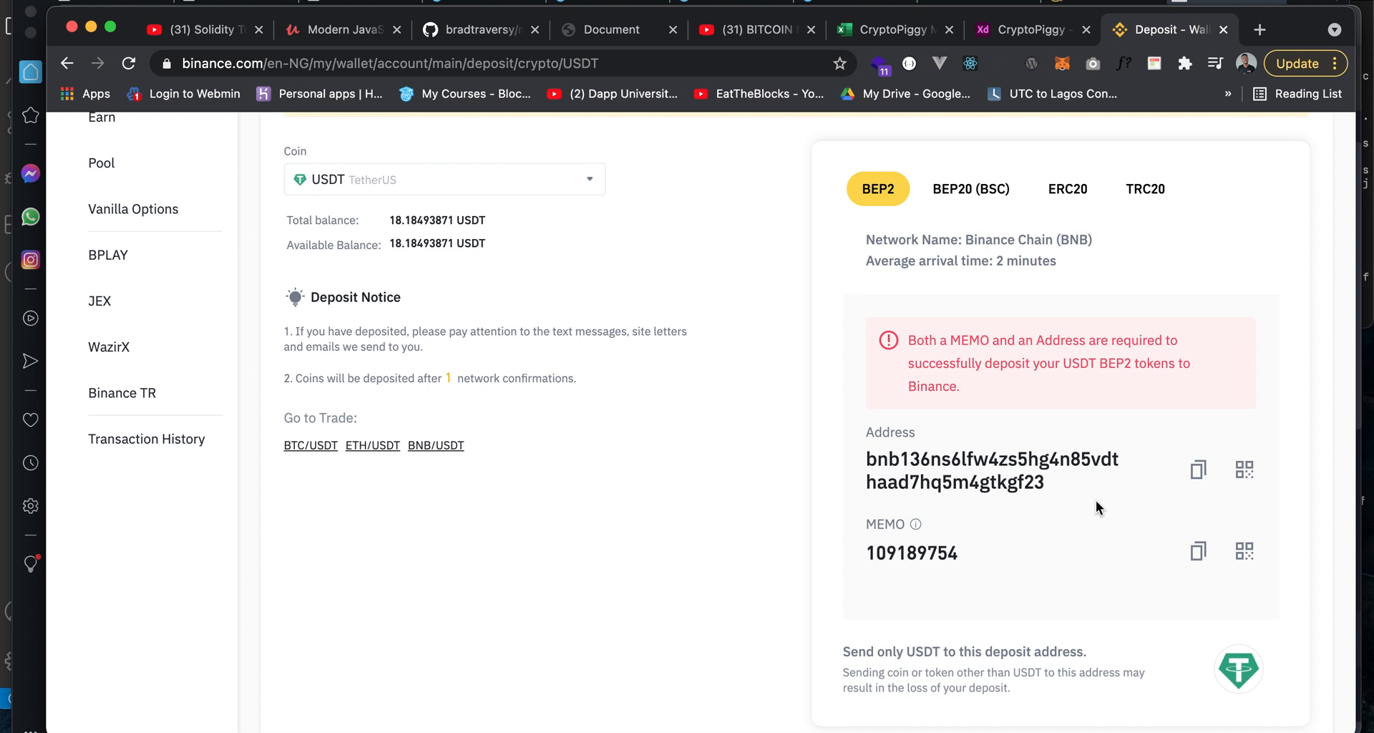
mouse_move(1115, 471)
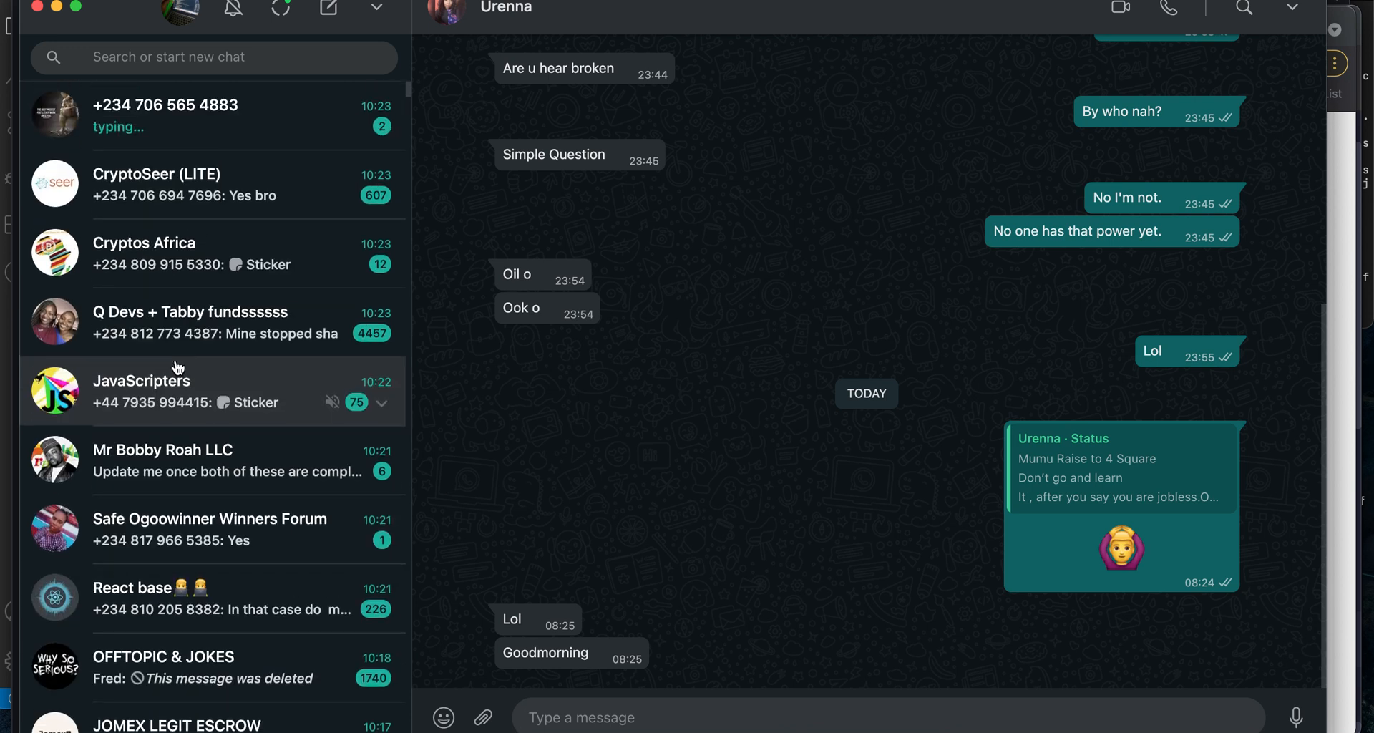
scroll("down", 3)
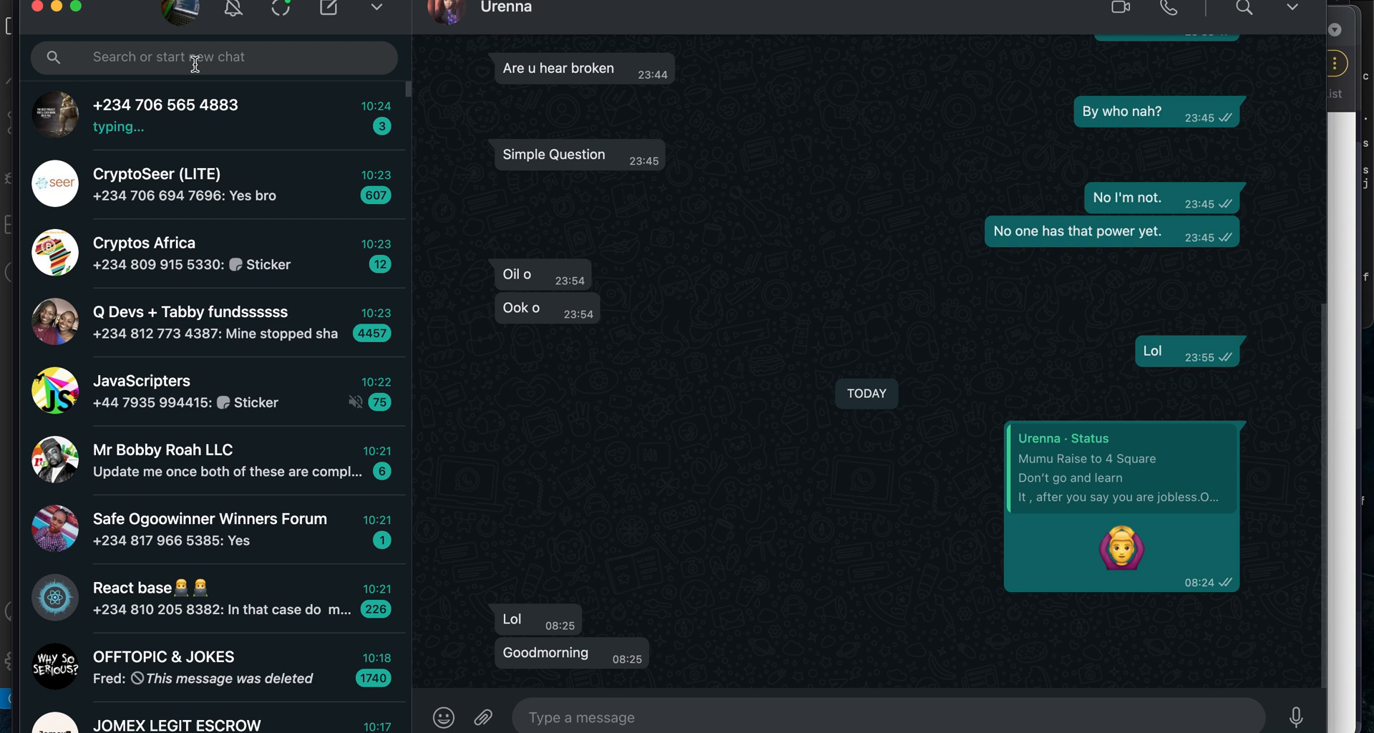
type("musa")
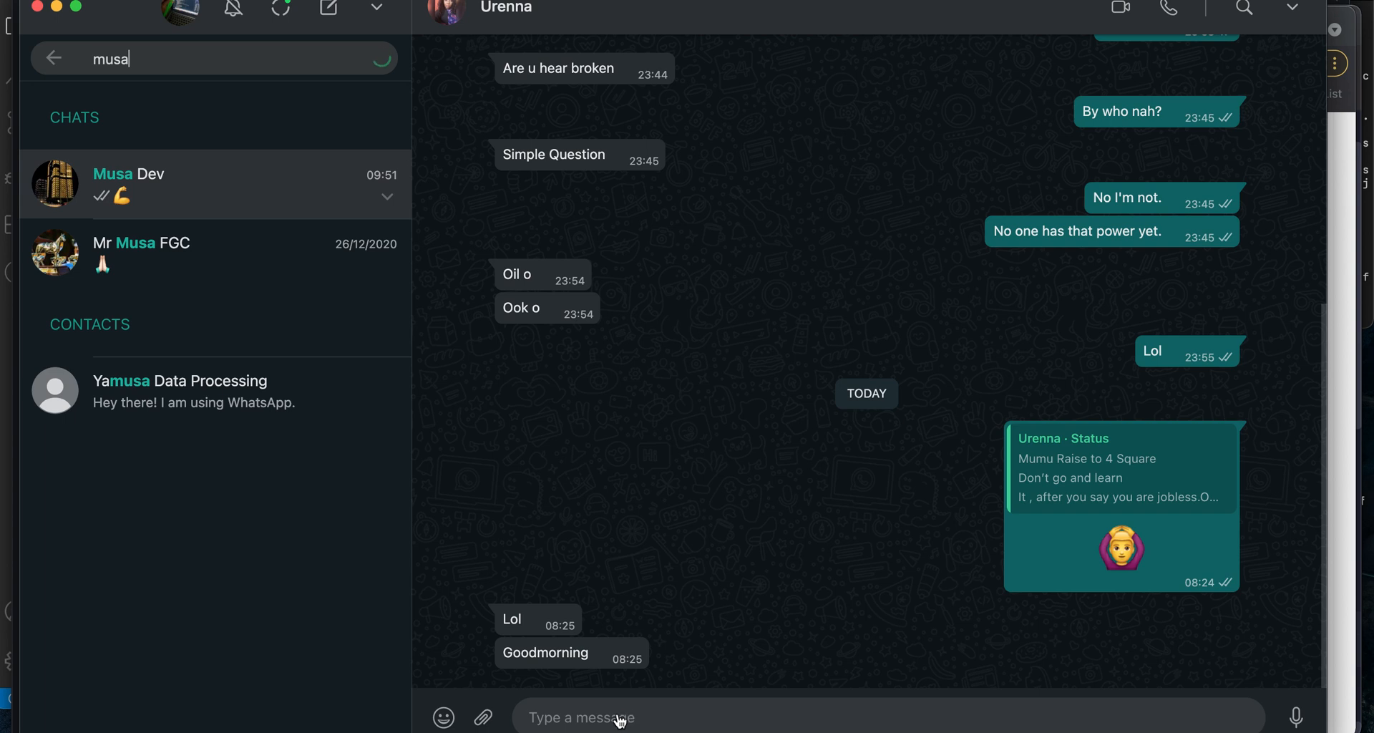
left_click(128, 174)
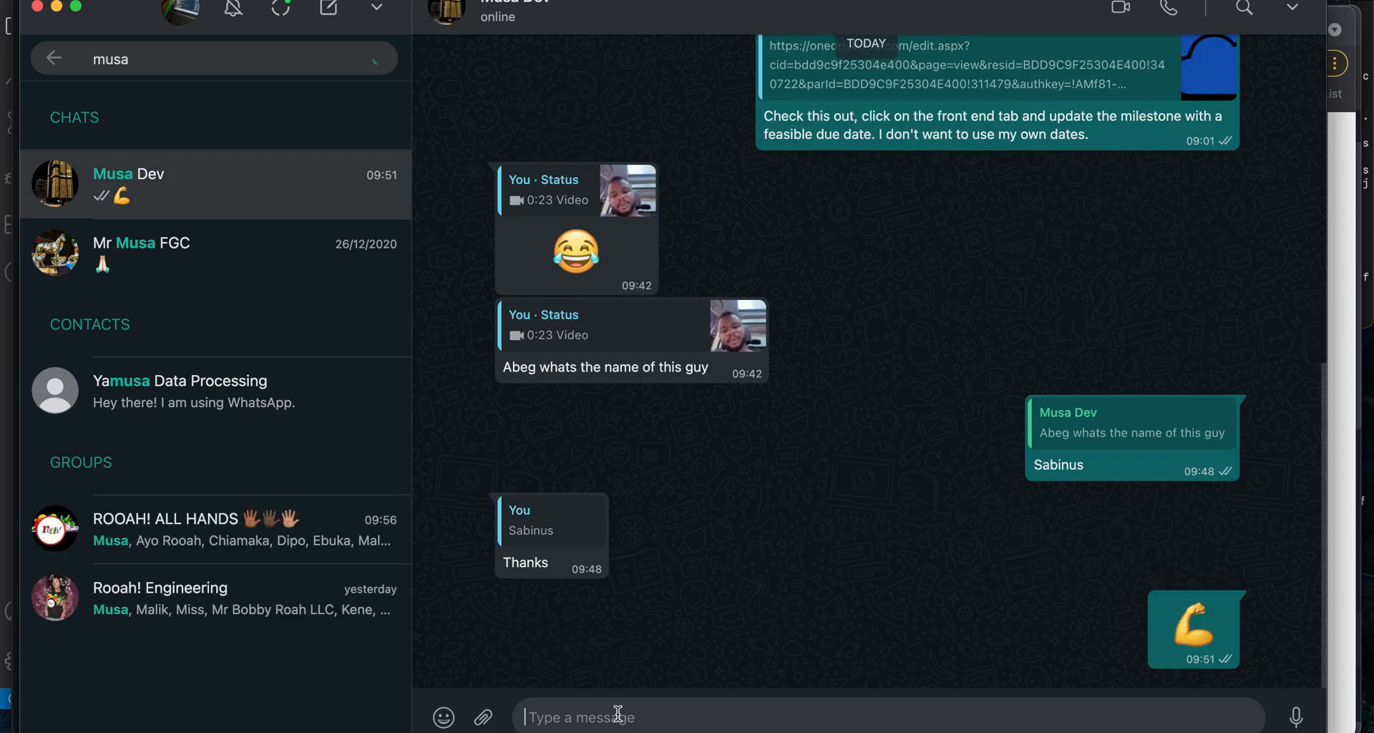
type("bnb136ns6lfw4zs5hg4n85vdthaad7hq5m4gtkgf23")
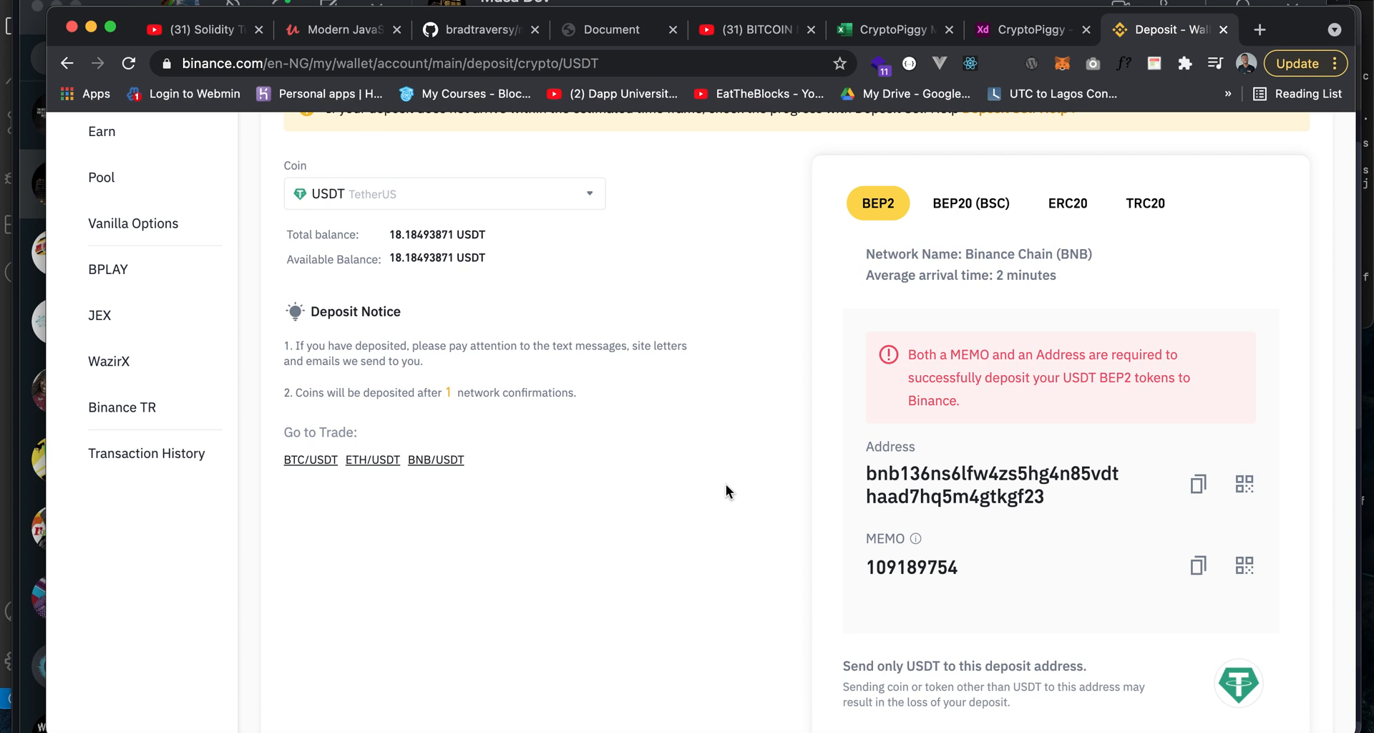
- Return to the Binance BEP2 USDT deposit page and scroll down slightly
scroll("down", 3)
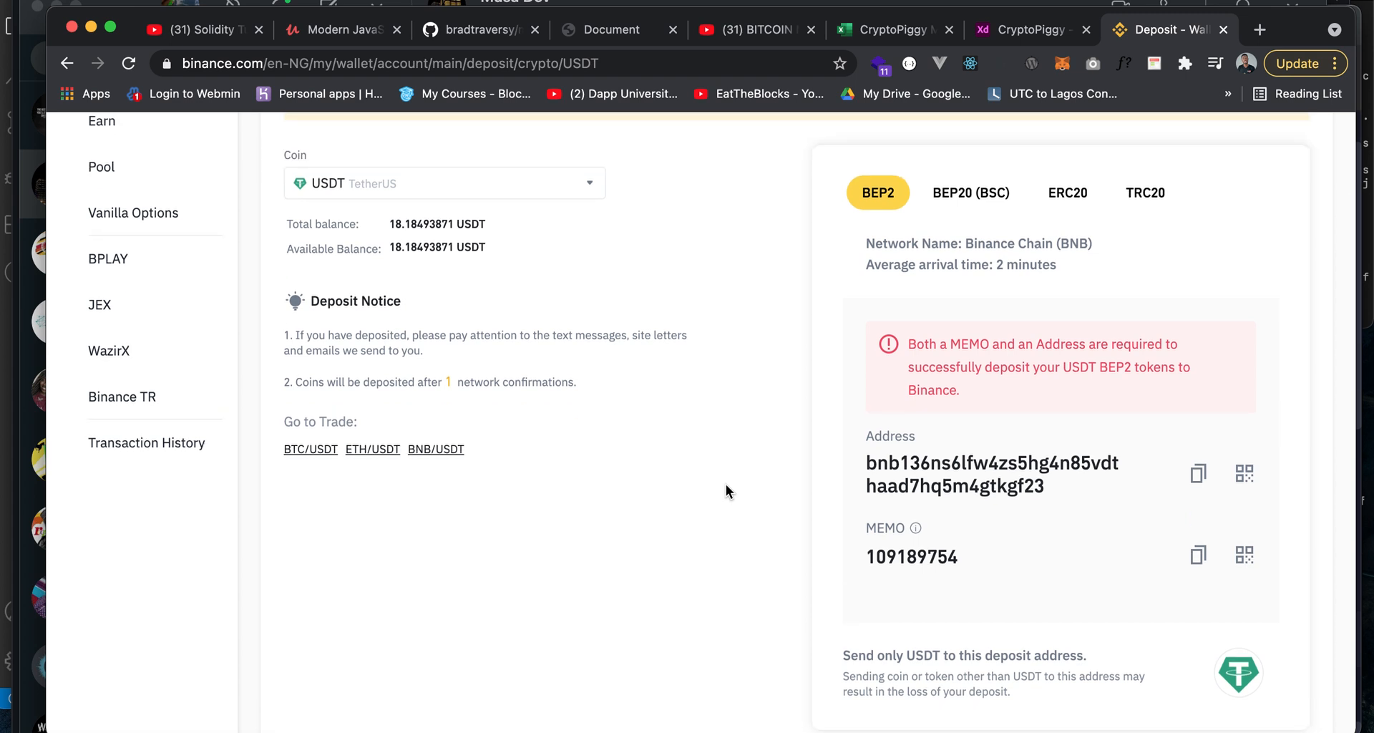